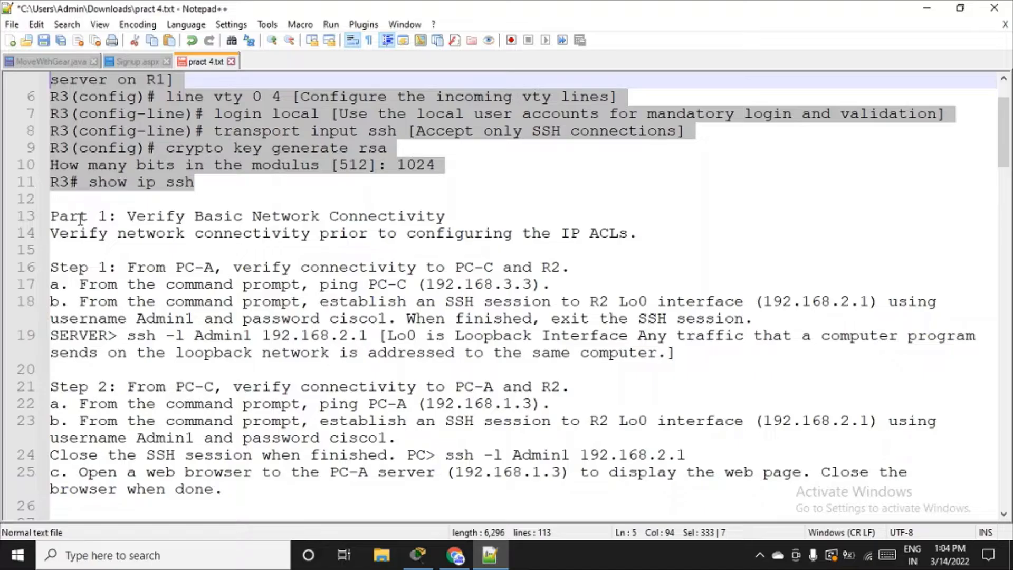
# Step: Review the Part/ACLs headings in the lab notes, then switch to the Packet Tracer topology
pyautogui.doubleClick(68, 216)
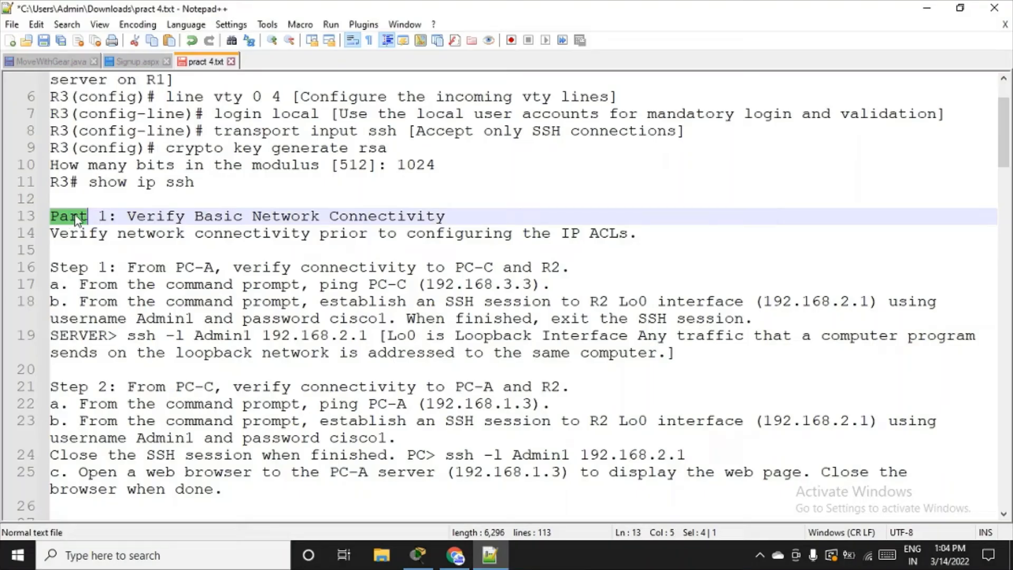
pyautogui.moveTo(456, 233)
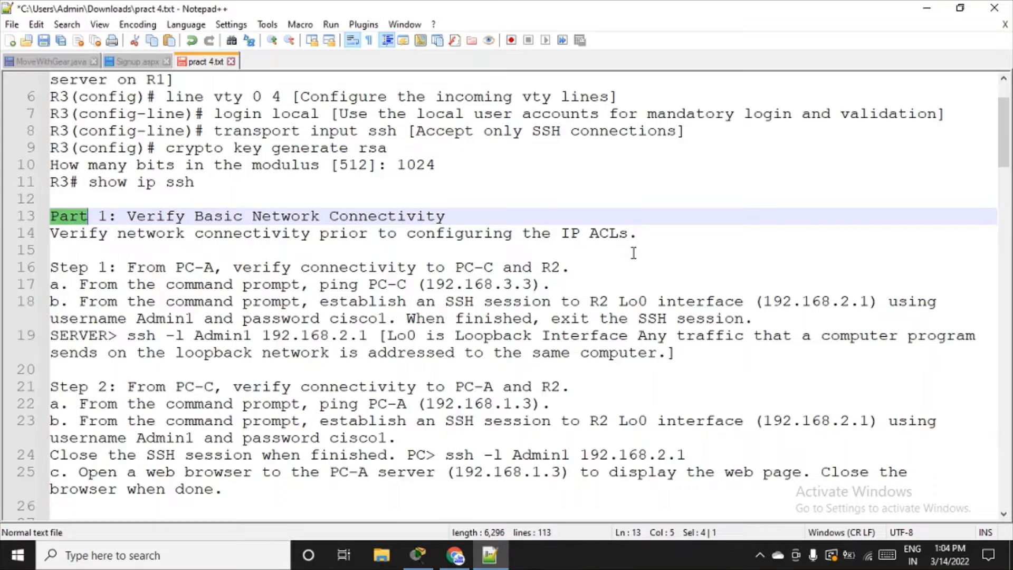
pyautogui.click(597, 234)
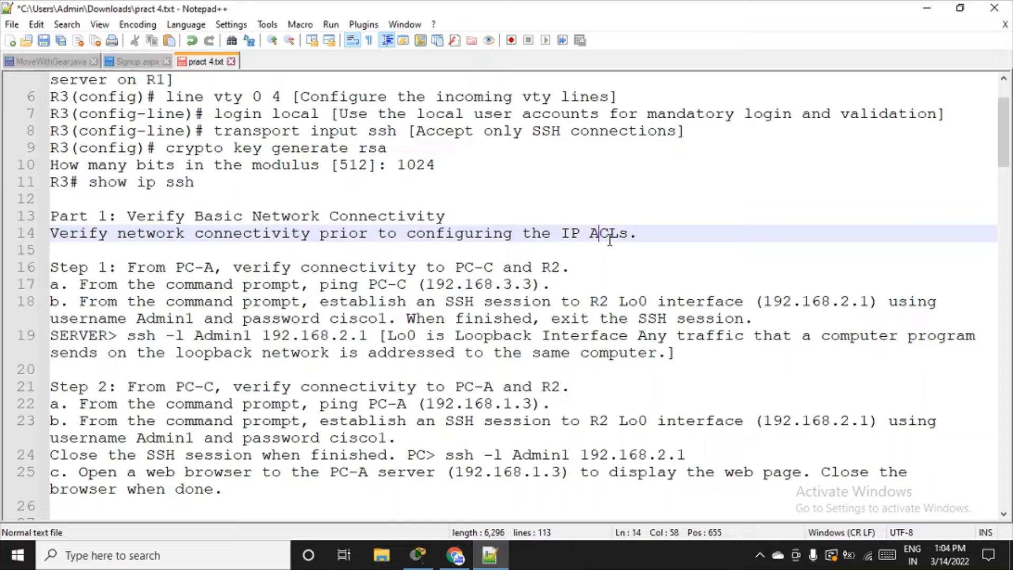
pyautogui.doubleClick(608, 233)
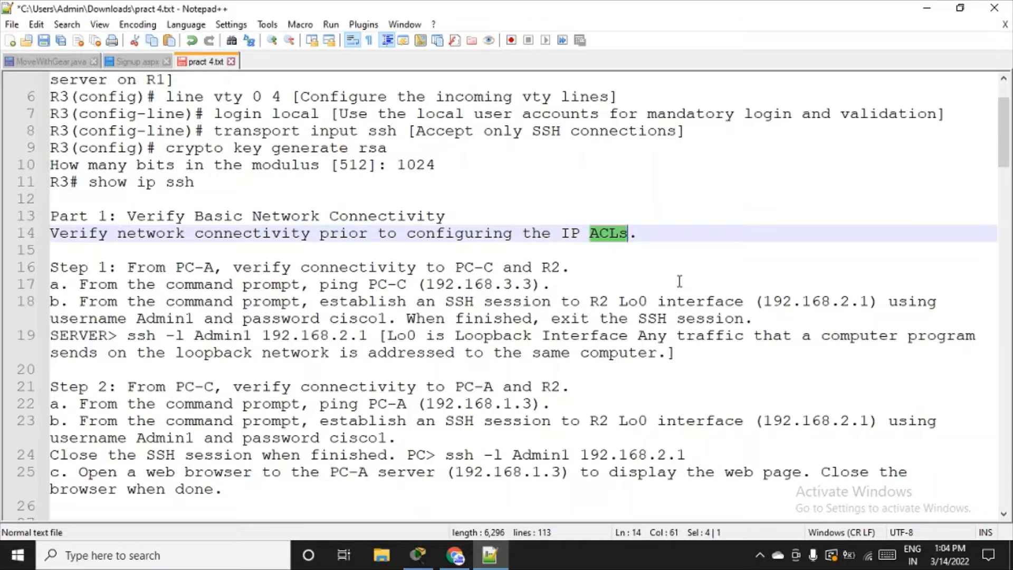
pyautogui.moveTo(297, 259)
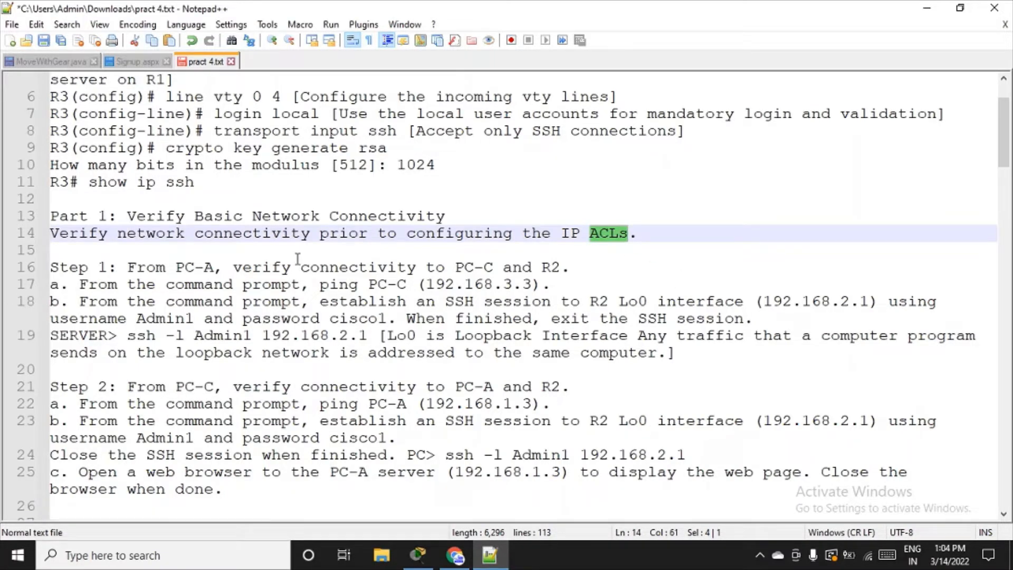
pyautogui.moveTo(270, 336)
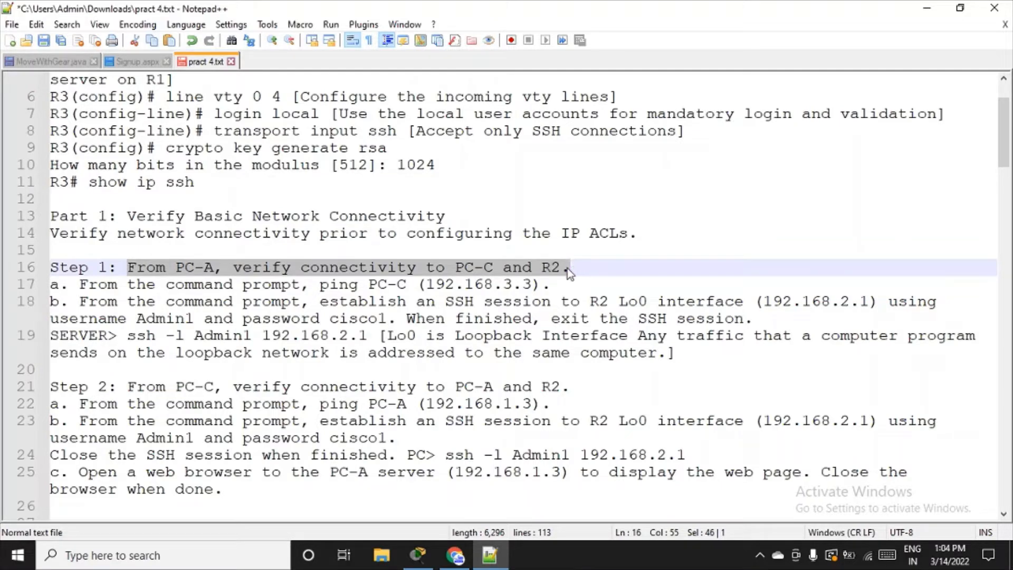
pyautogui.moveTo(256, 302)
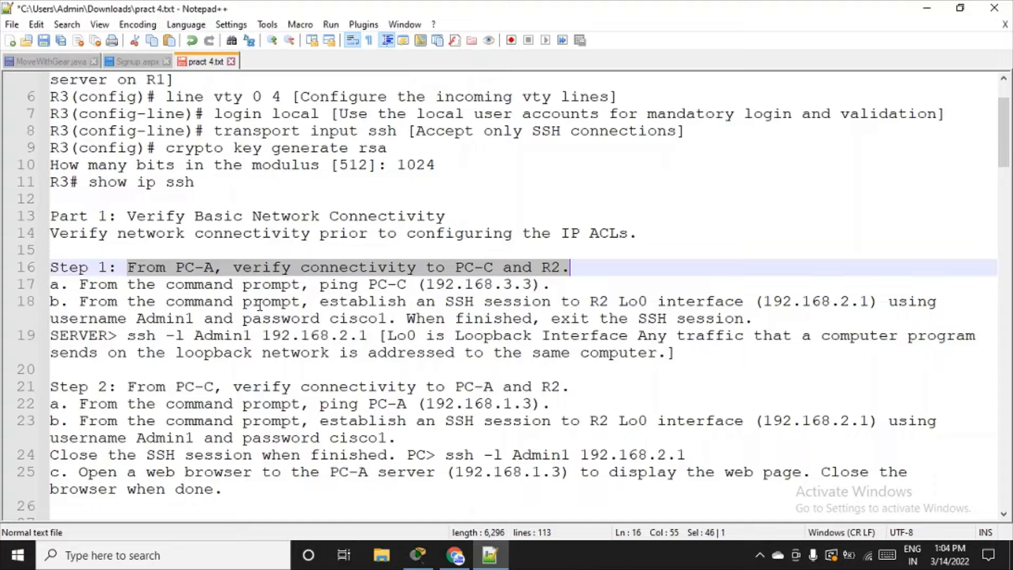
pyautogui.moveTo(207, 279)
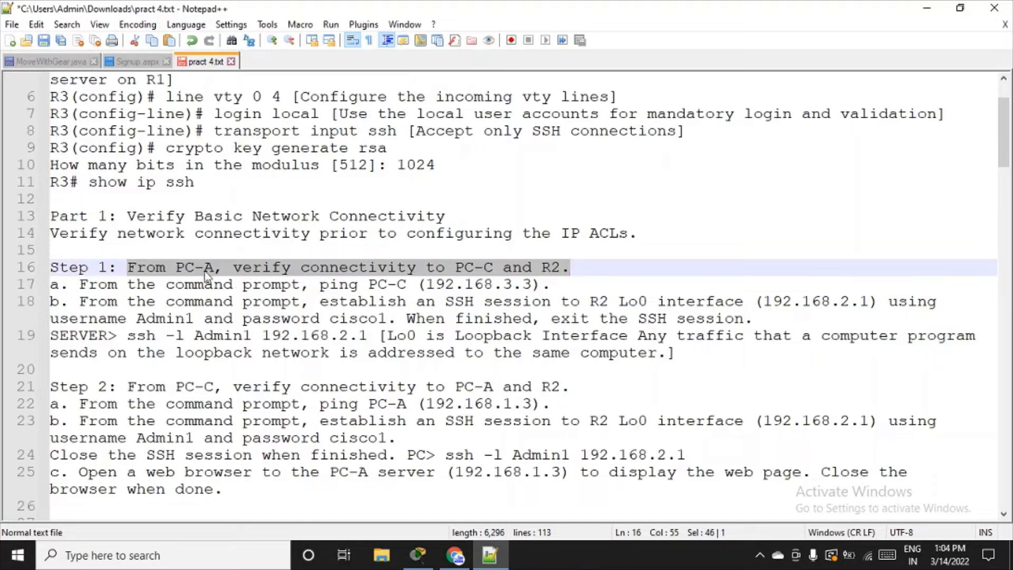
pyautogui.moveTo(201, 278)
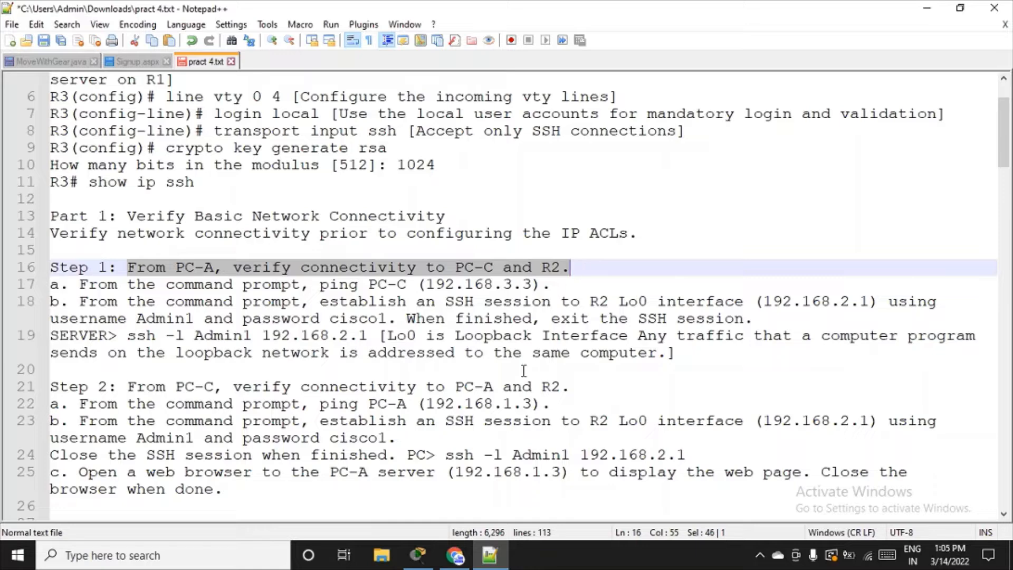
pyautogui.moveTo(315, 285)
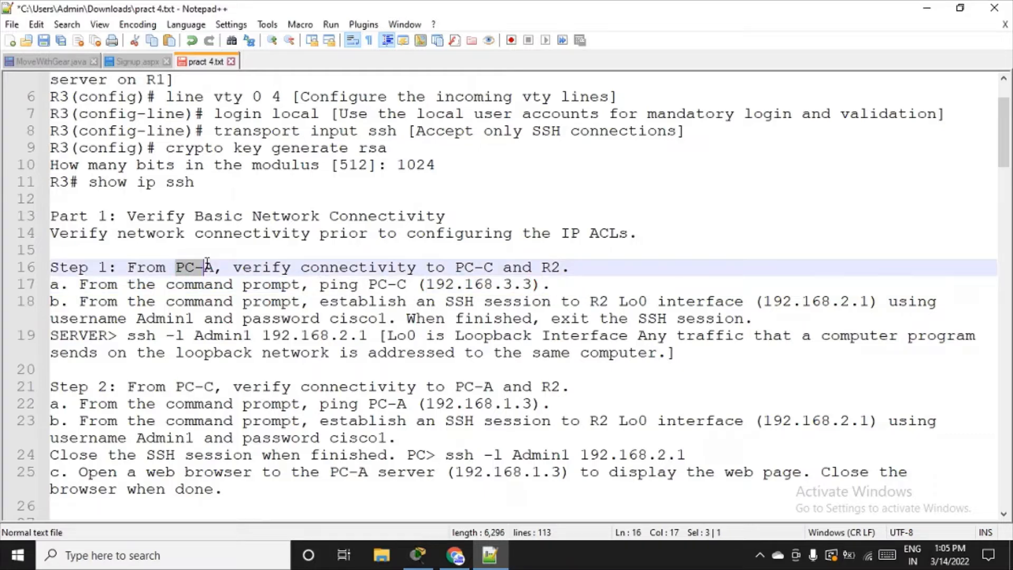
pyautogui.click(421, 555)
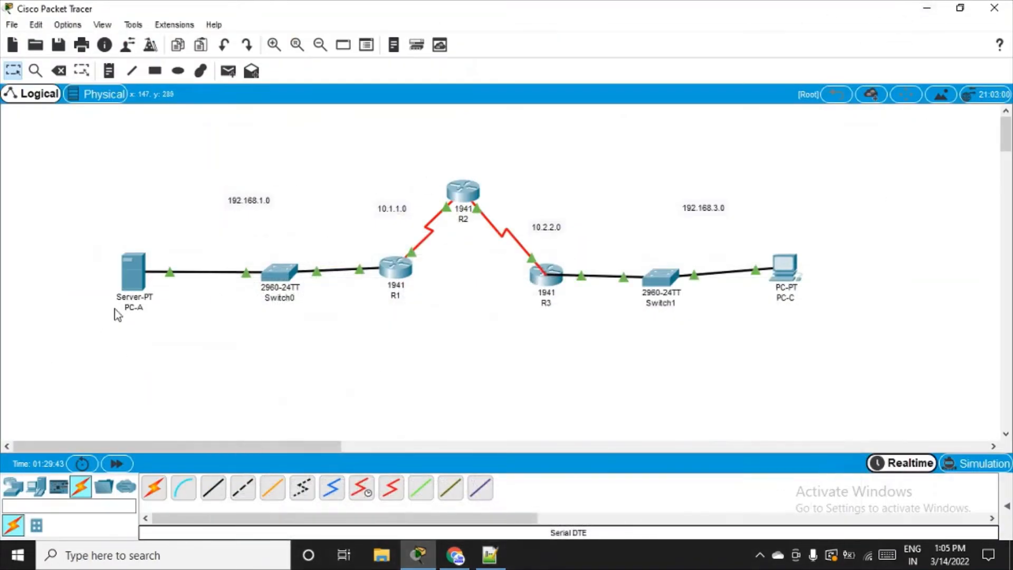
pyautogui.moveTo(849, 292)
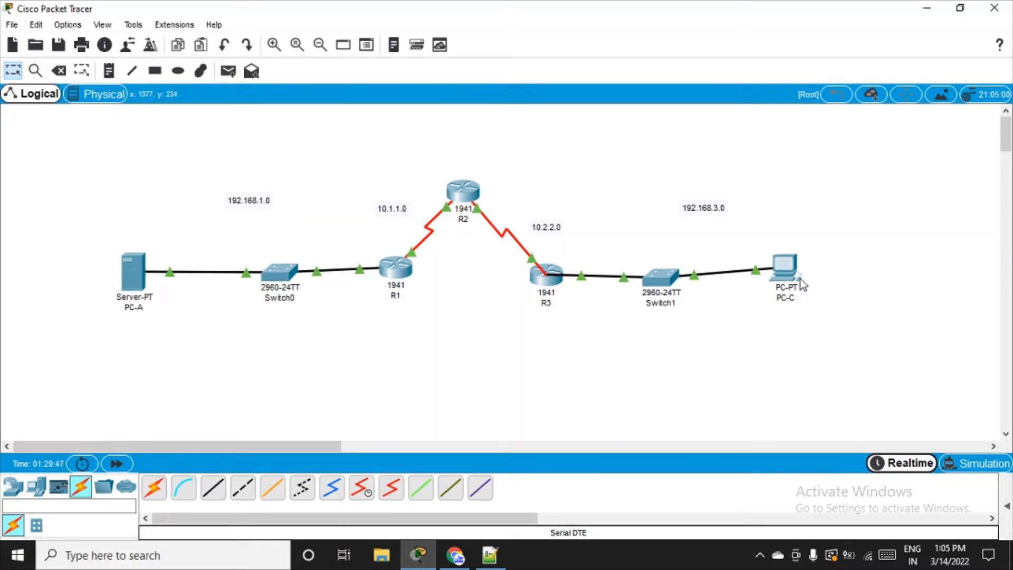
pyautogui.moveTo(338, 327)
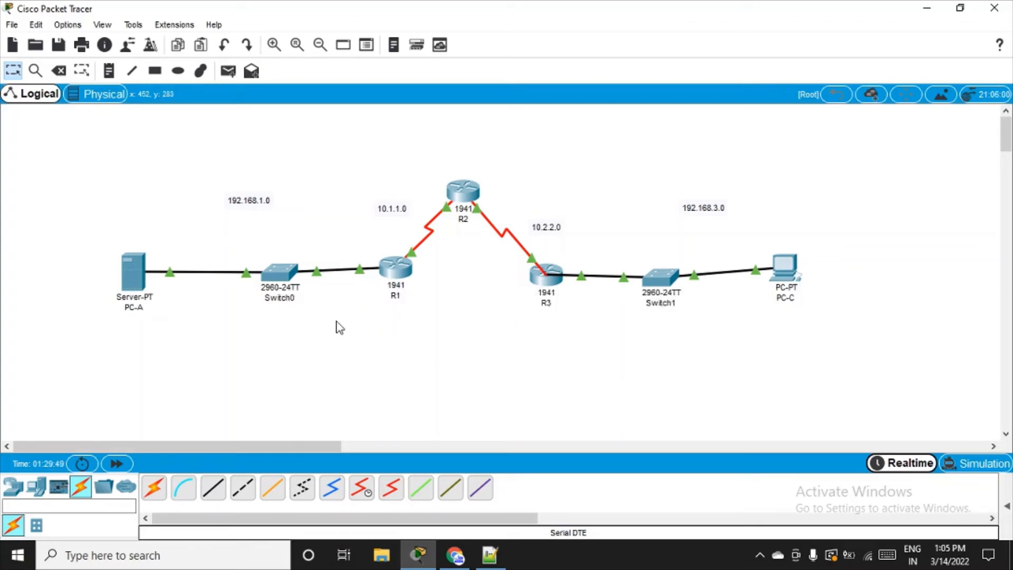
pyautogui.moveTo(800, 235)
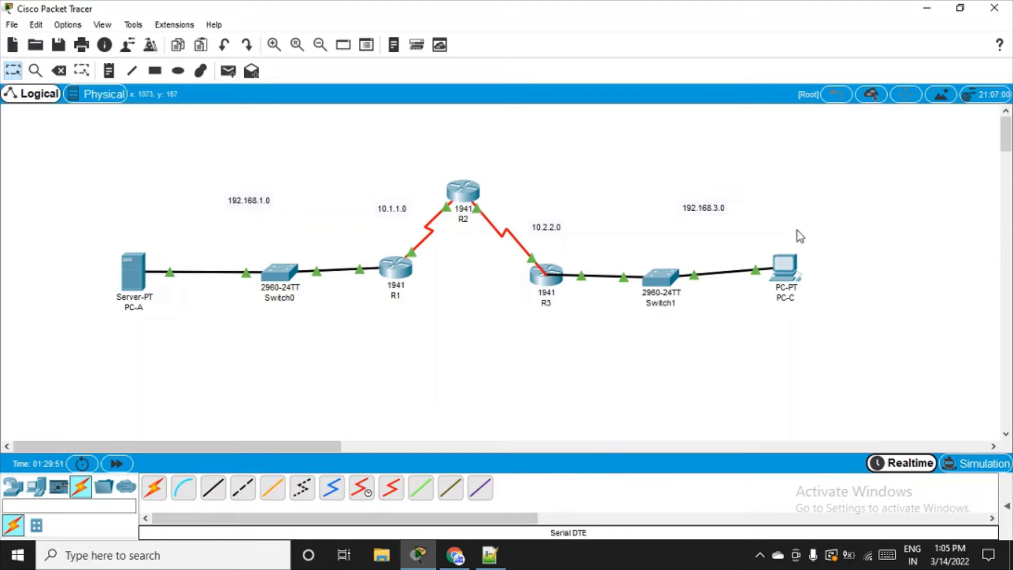
pyautogui.moveTo(486, 264)
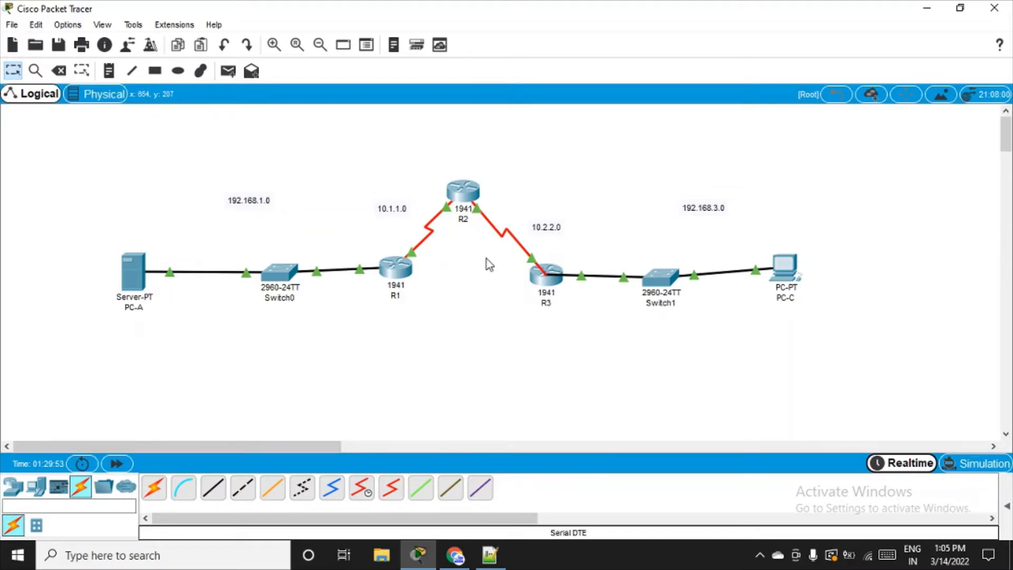
pyautogui.moveTo(507, 260)
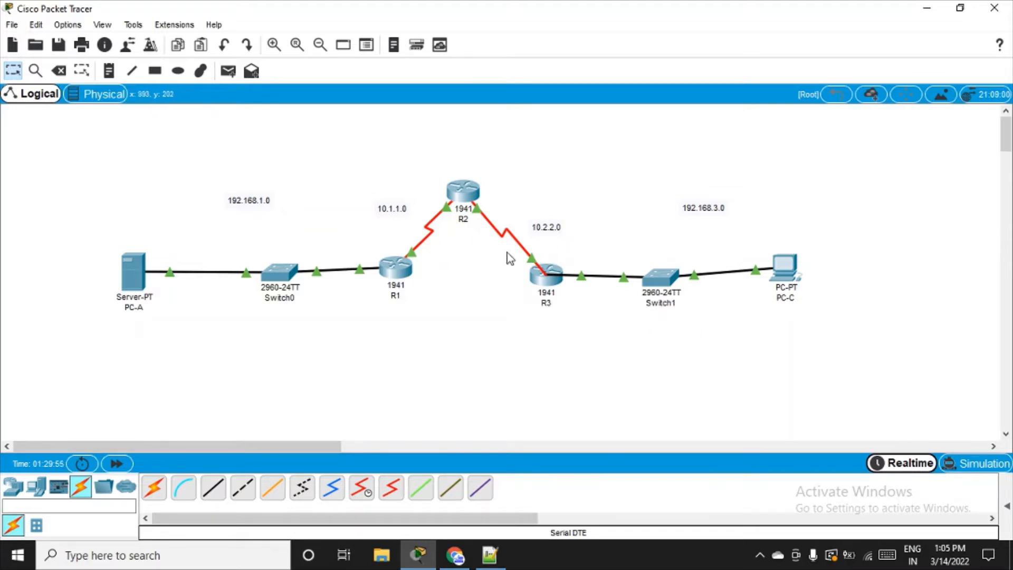
pyautogui.click(490, 569)
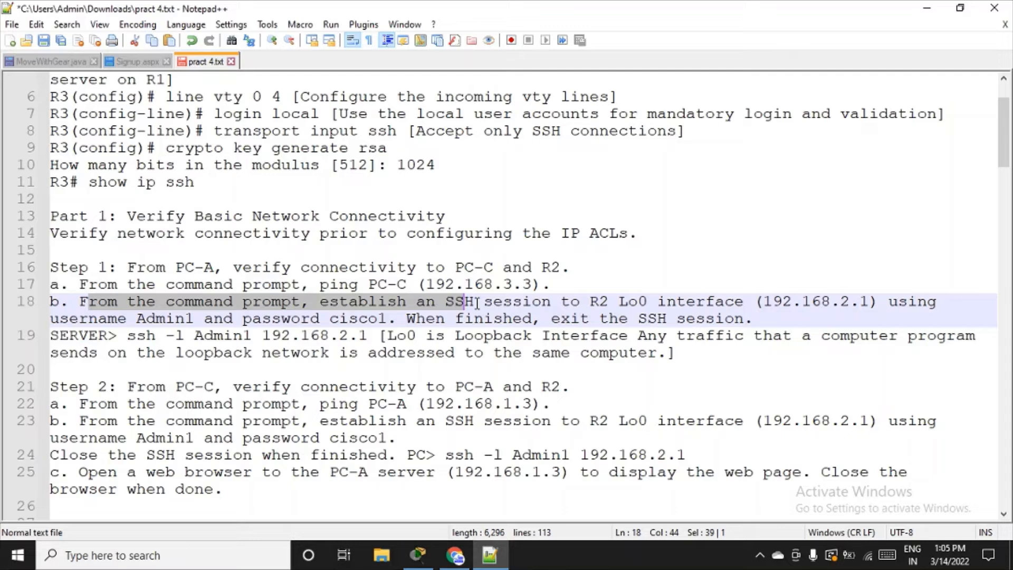
pyautogui.moveTo(453, 301); pyautogui.dragTo(657, 301)
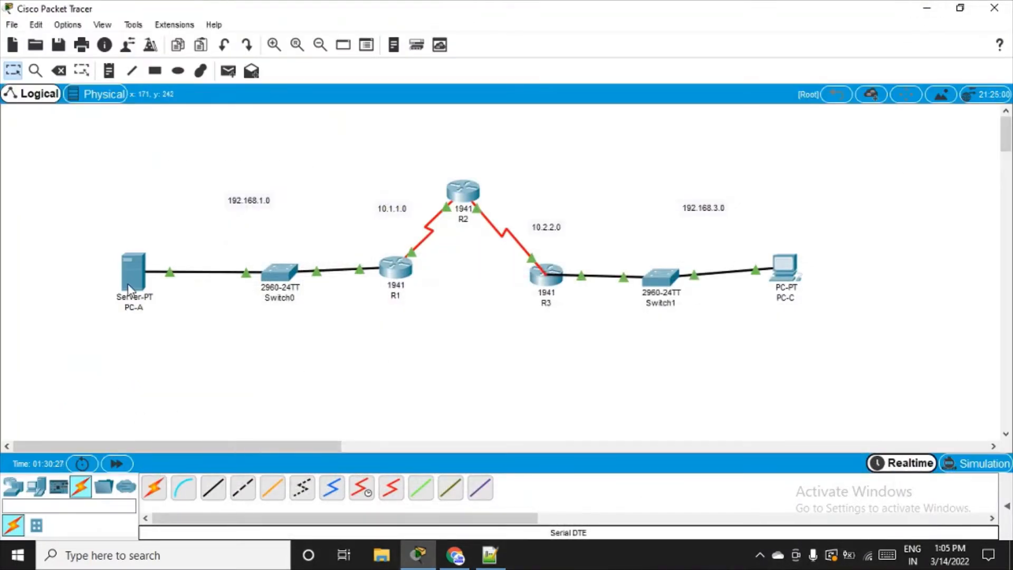
pyautogui.moveTo(472, 198)
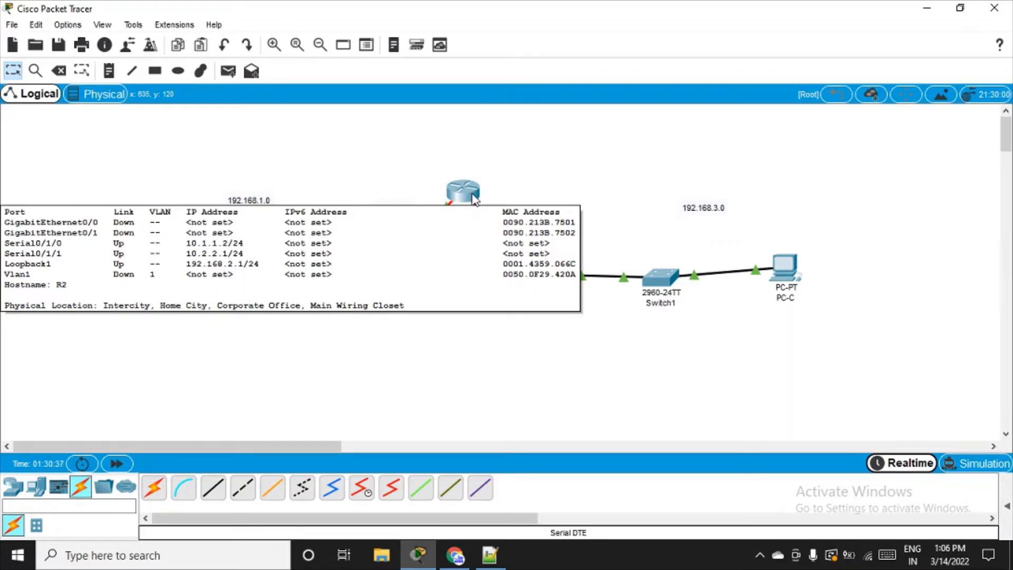
pyautogui.moveTo(475, 352)
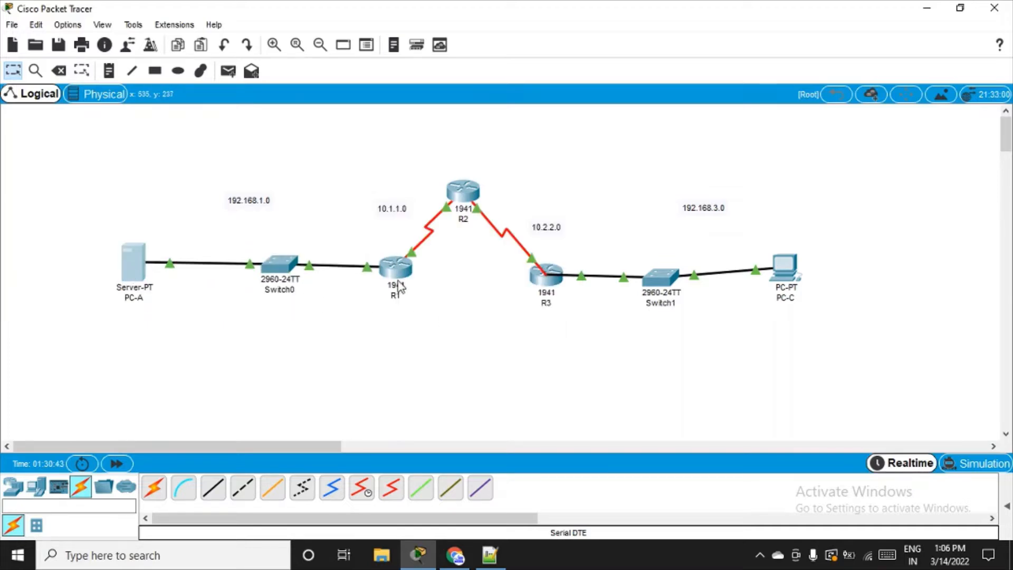
pyautogui.moveTo(554, 265)
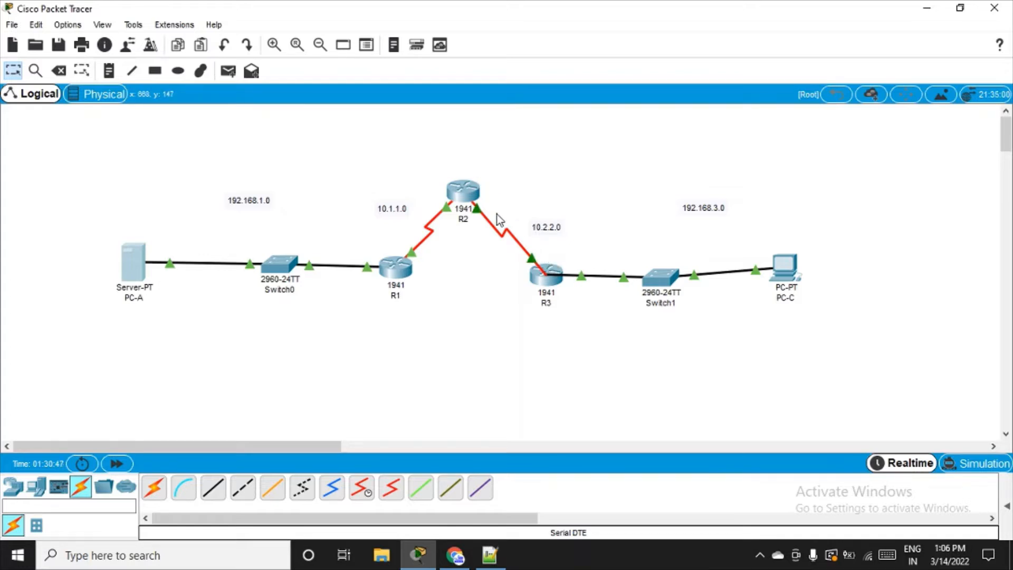
pyautogui.moveTo(136, 276)
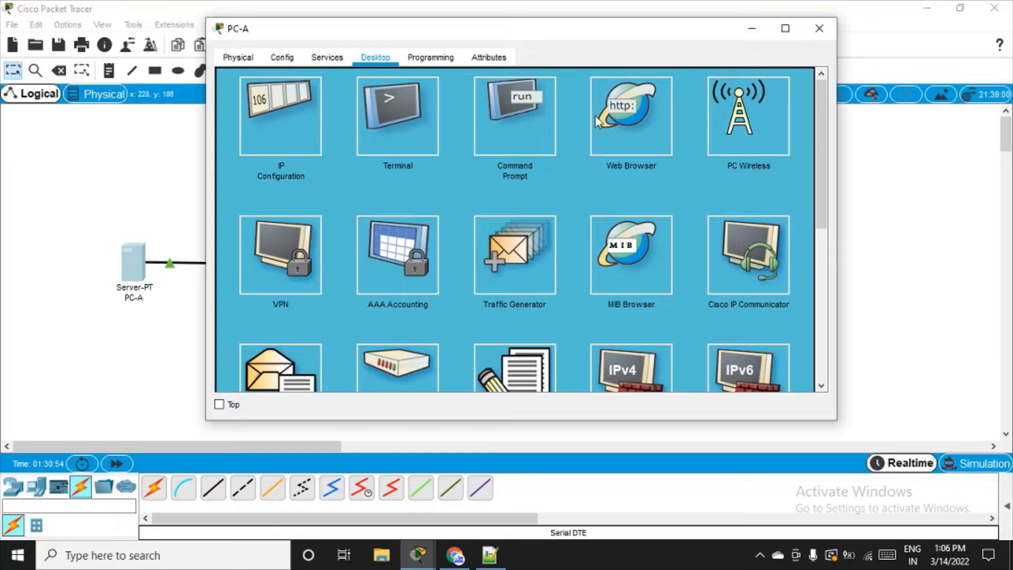
pyautogui.moveTo(520, 131)
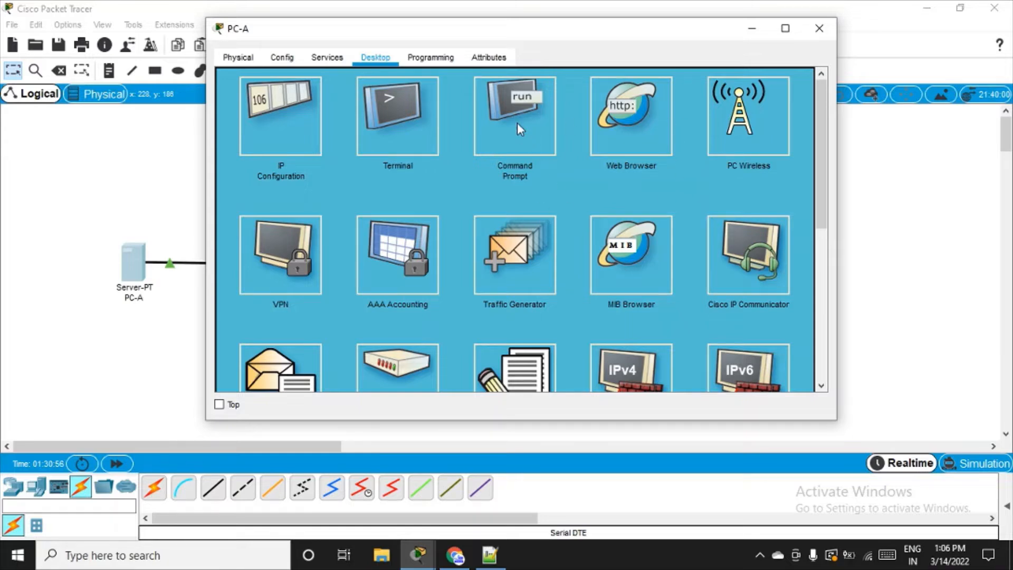
# Step: Scroll PC-A's Desktop tab to reveal further applications including the Telnet/SSH client
pyautogui.scroll(-3)
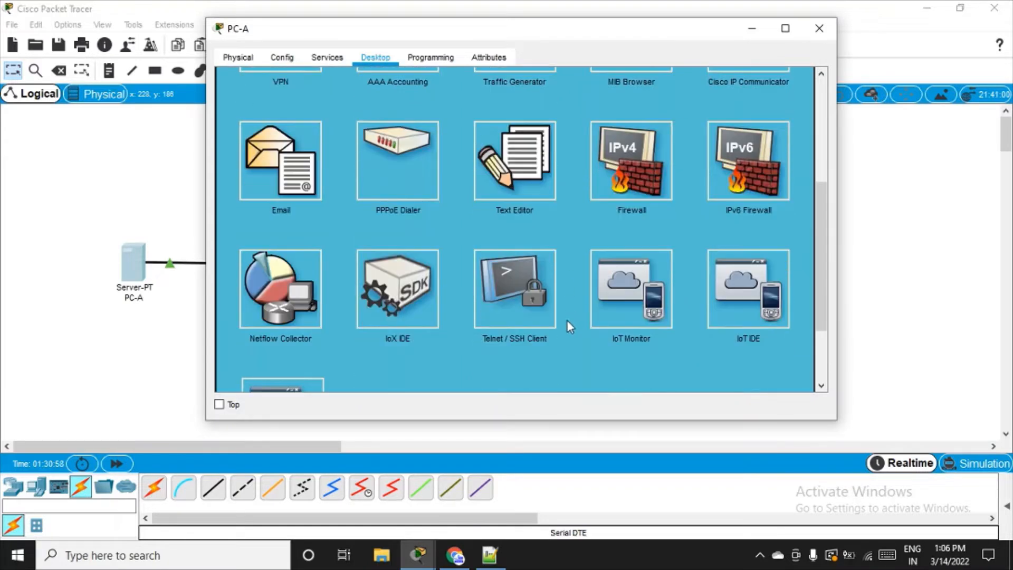
pyautogui.moveTo(527, 310)
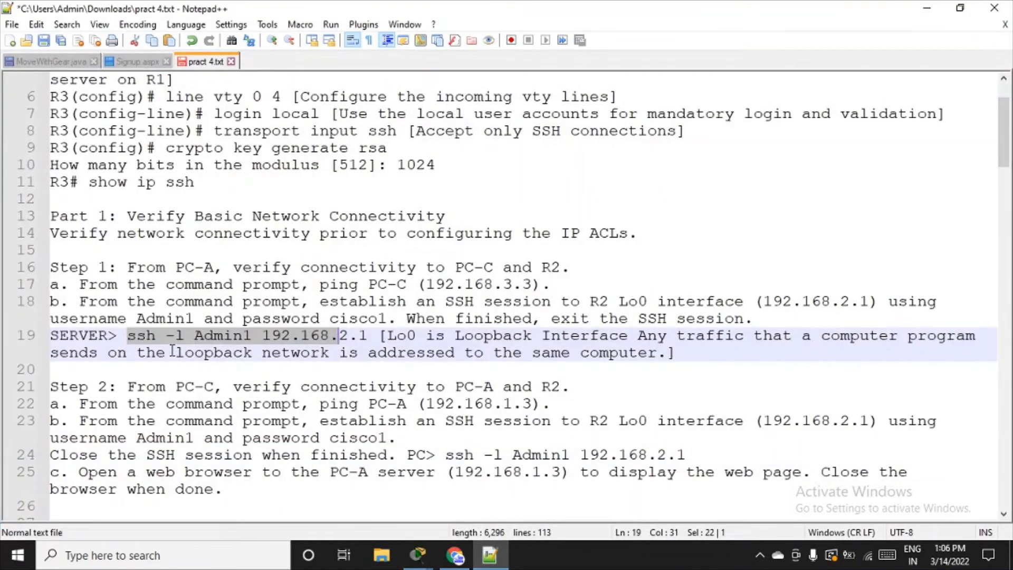
pyautogui.moveTo(179, 353)
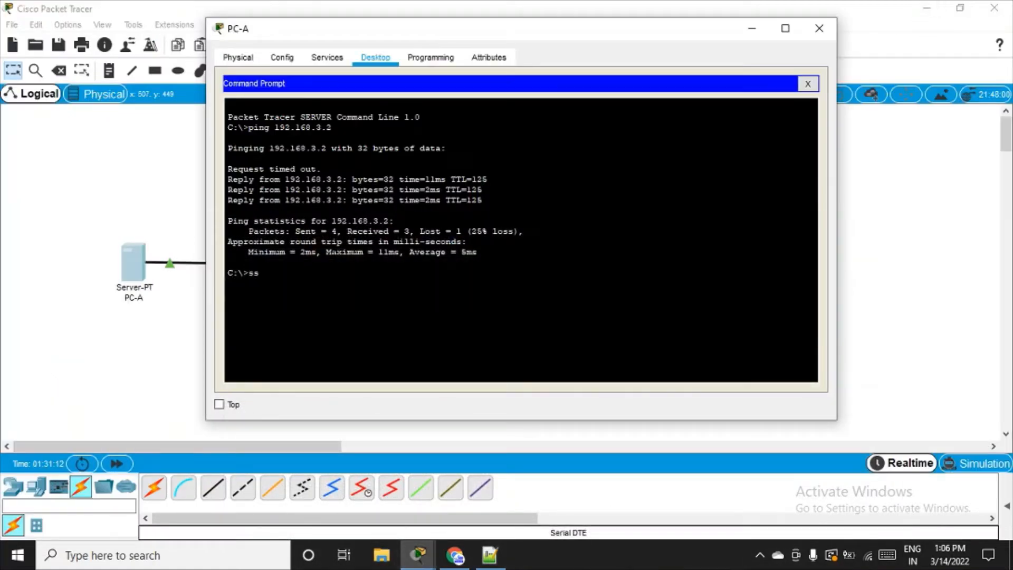
# Step: Start an SSH session from PC-A with ssh -l Admin2 192.168.2.1 and log in
pyautogui.write('h')
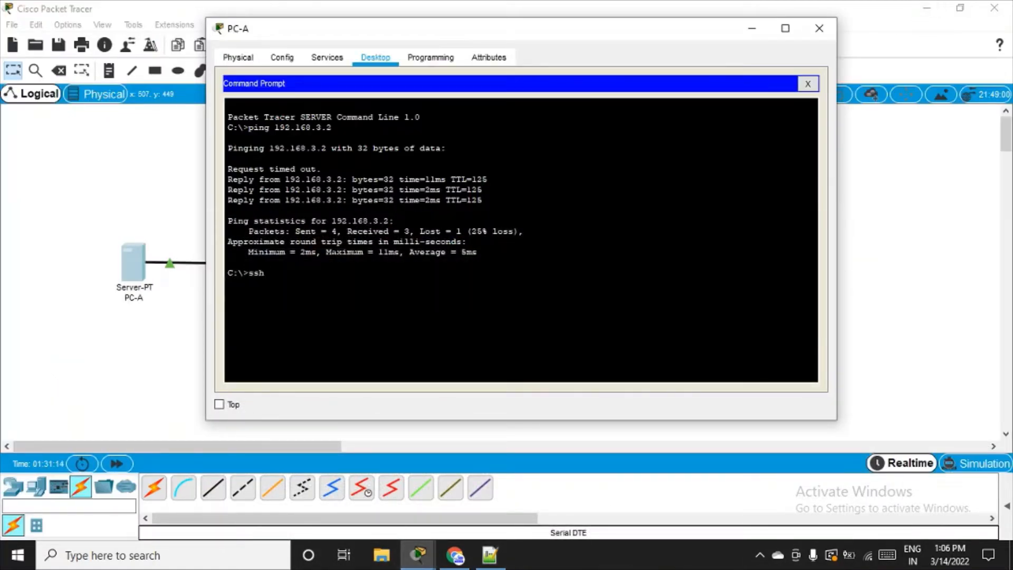
pyautogui.write('-l')
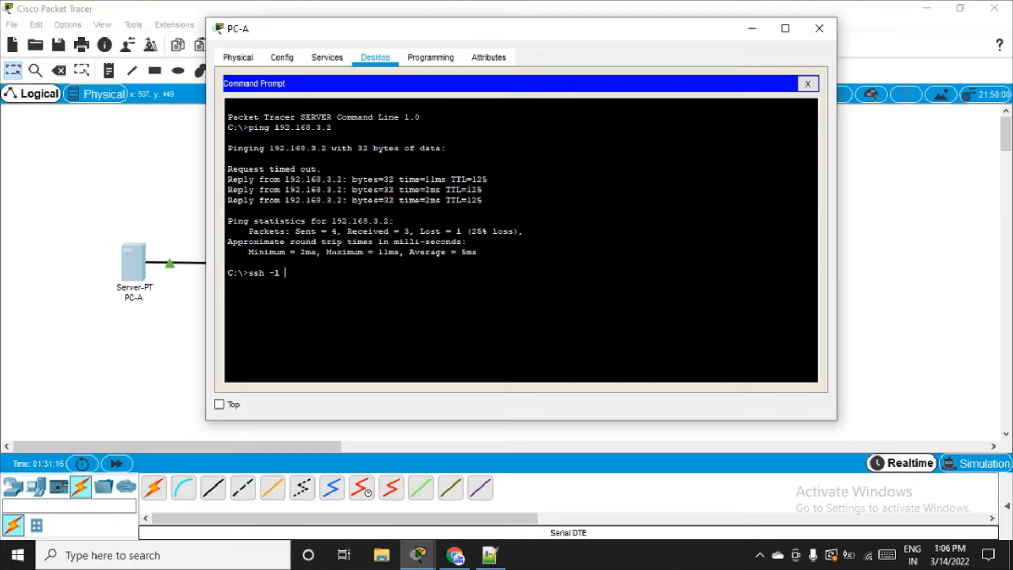
pyautogui.write('A')
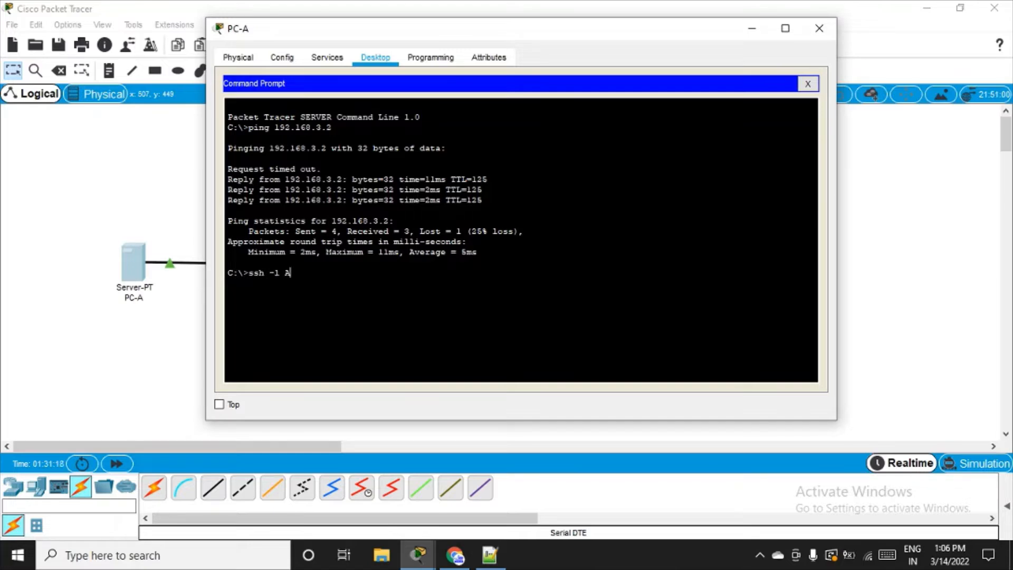
pyautogui.write('min')
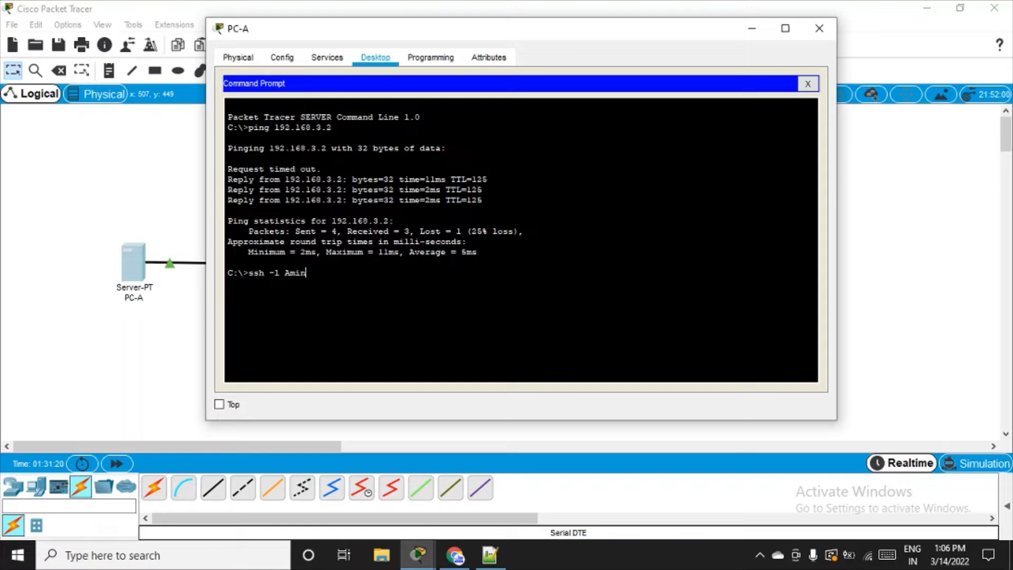
pyautogui.write('Admin')
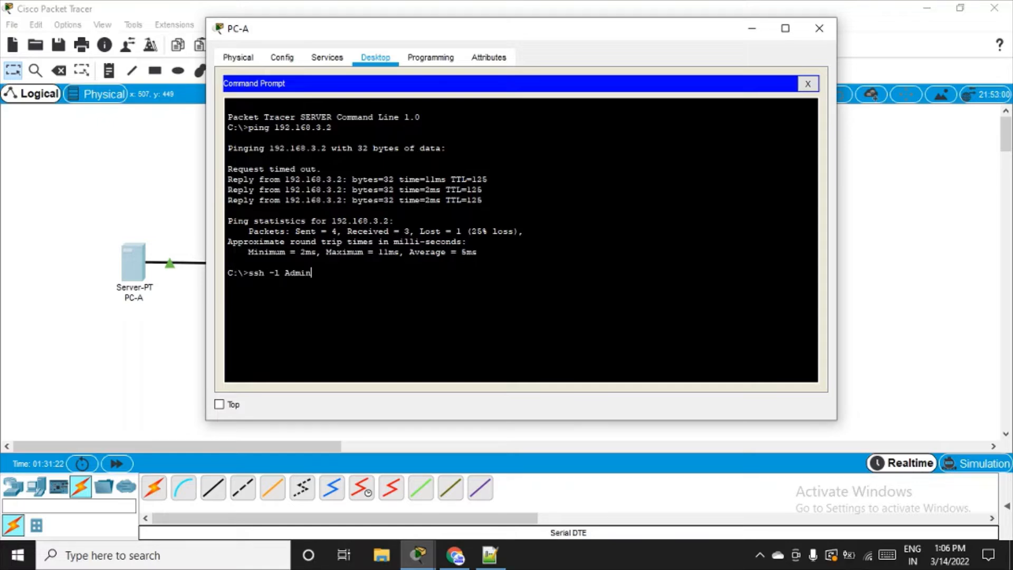
pyautogui.write('1')
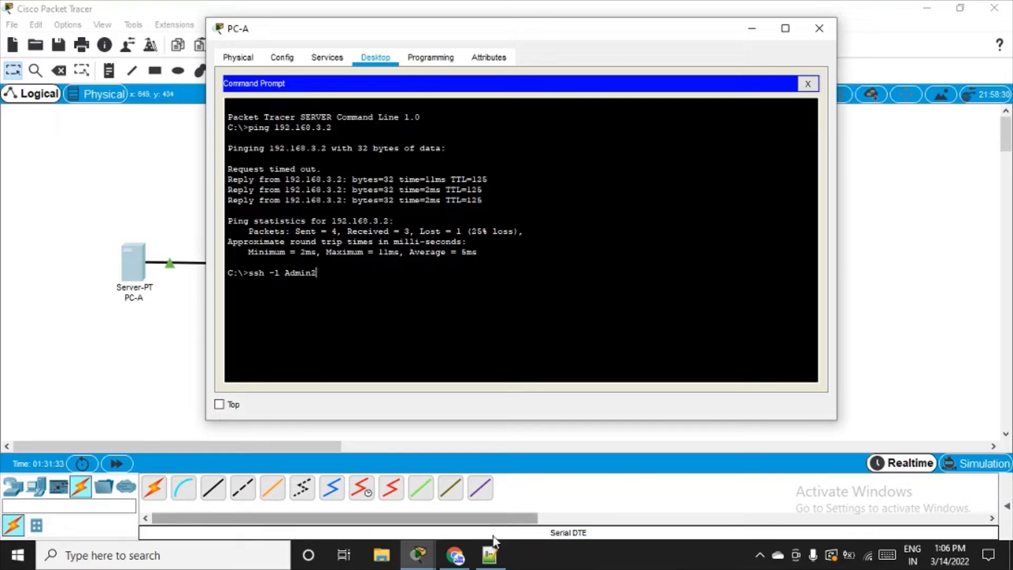
pyautogui.click(489, 555)
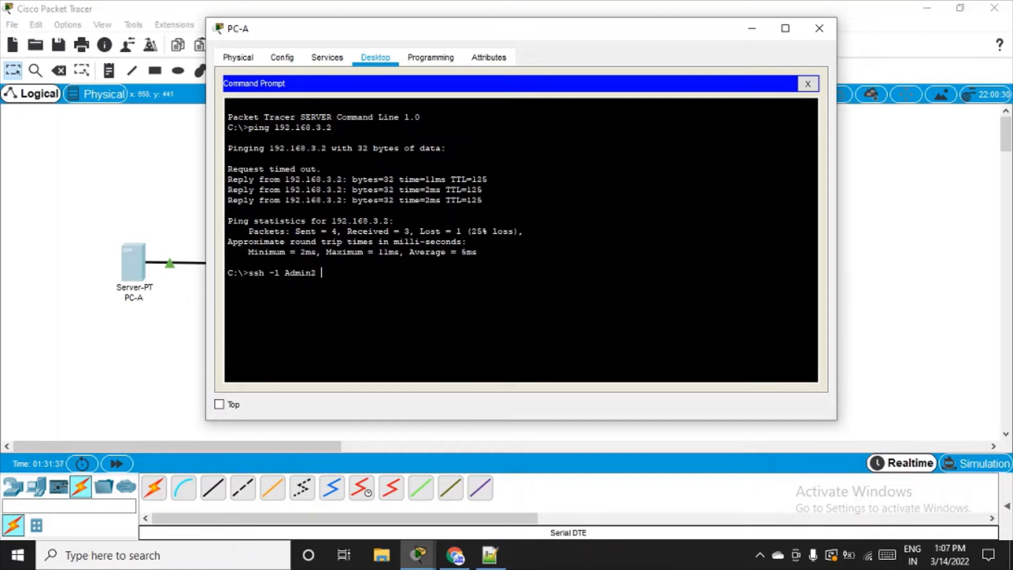
pyautogui.write('192.168')
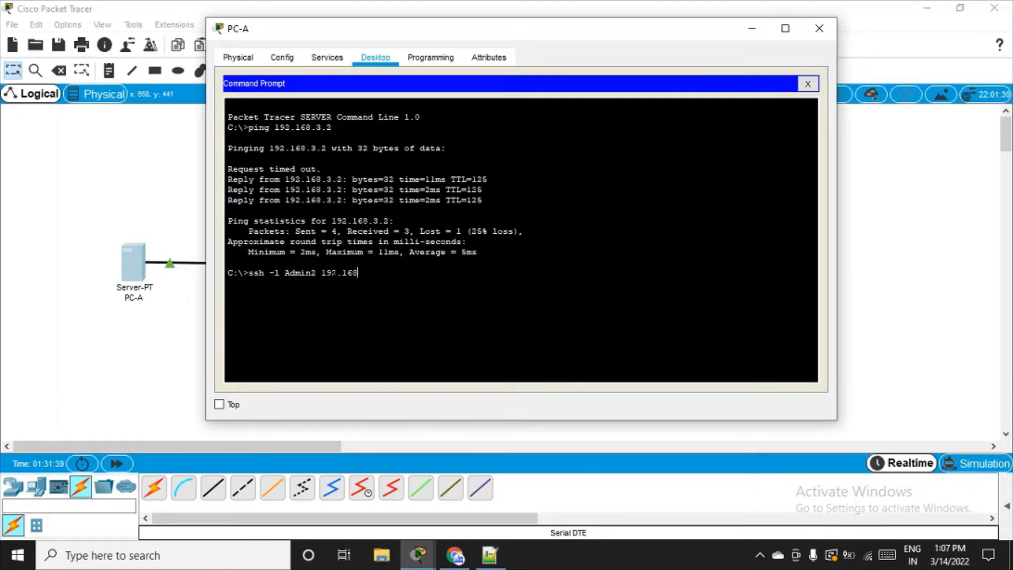
pyautogui.write('.2.1')
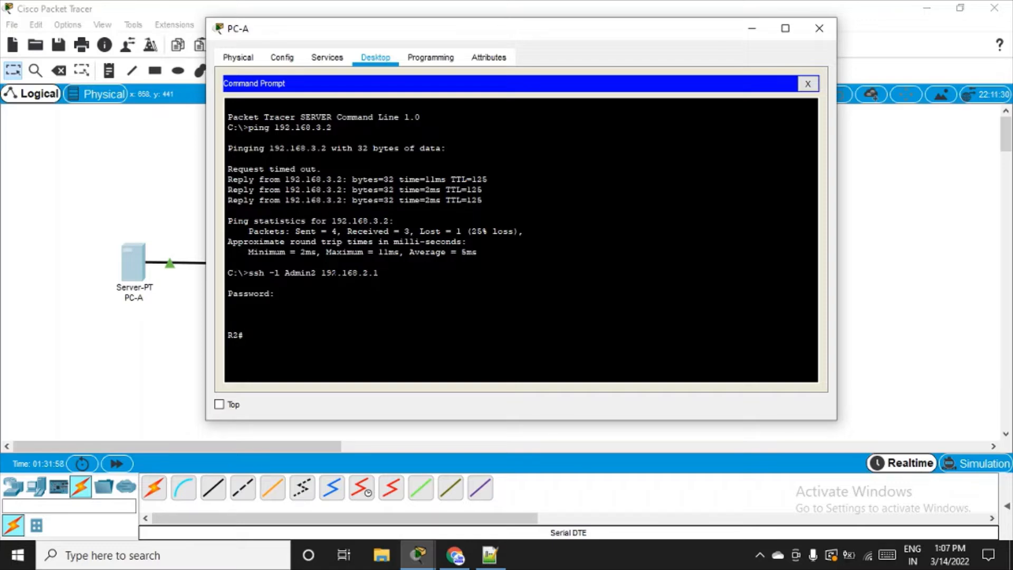
# Step: Enter R2's global configuration mode with conf t over the SSH session
pyautogui.write('con')
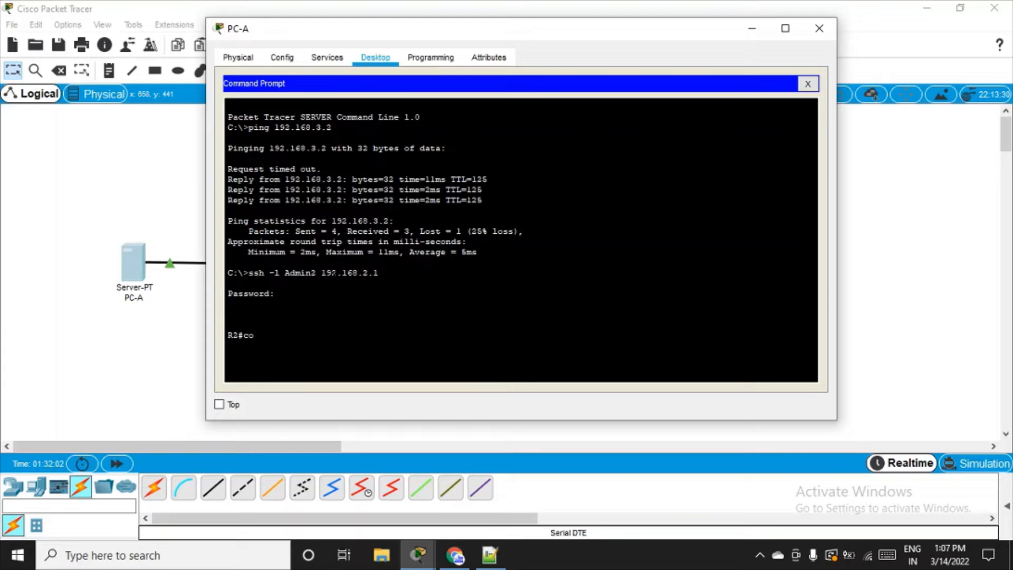
pyautogui.write('nf r')
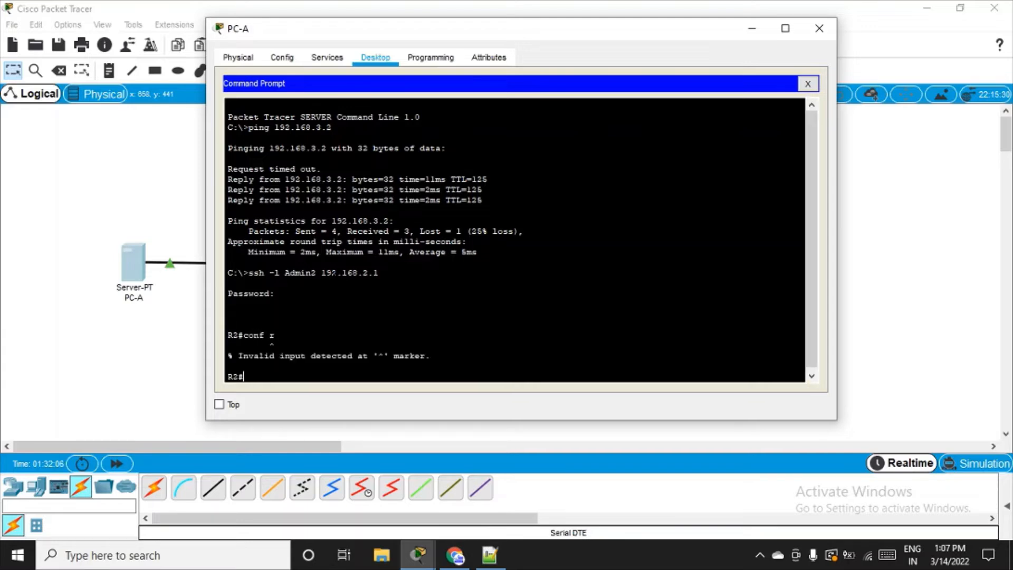
pyautogui.write('conf t')
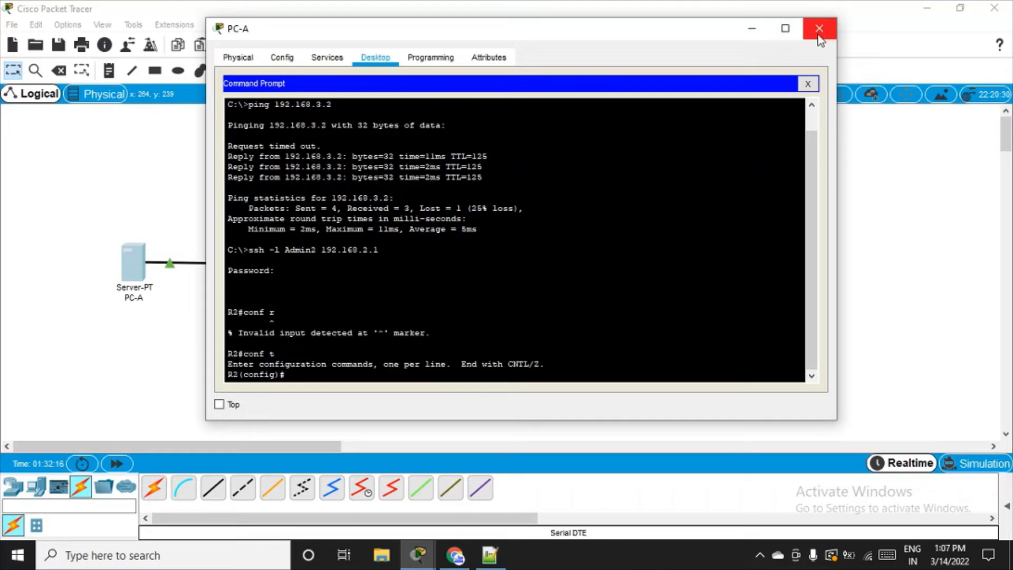
# Step: Close PC-A's window and highlight the completed Step 1 block in the lab notes
pyautogui.click(819, 27)
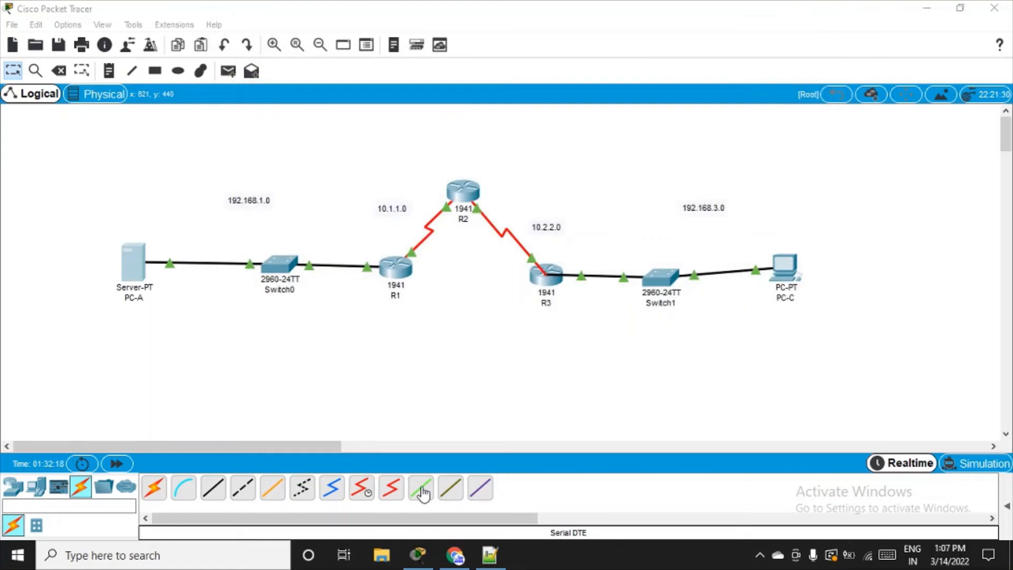
pyautogui.click(489, 555)
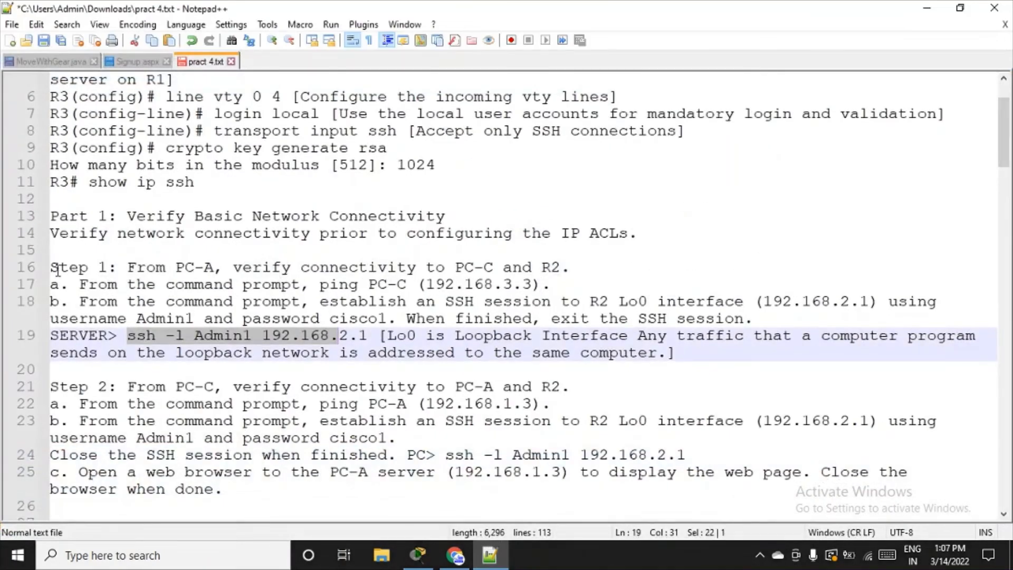
pyautogui.moveTo(49, 267); pyautogui.dragTo(675, 352)
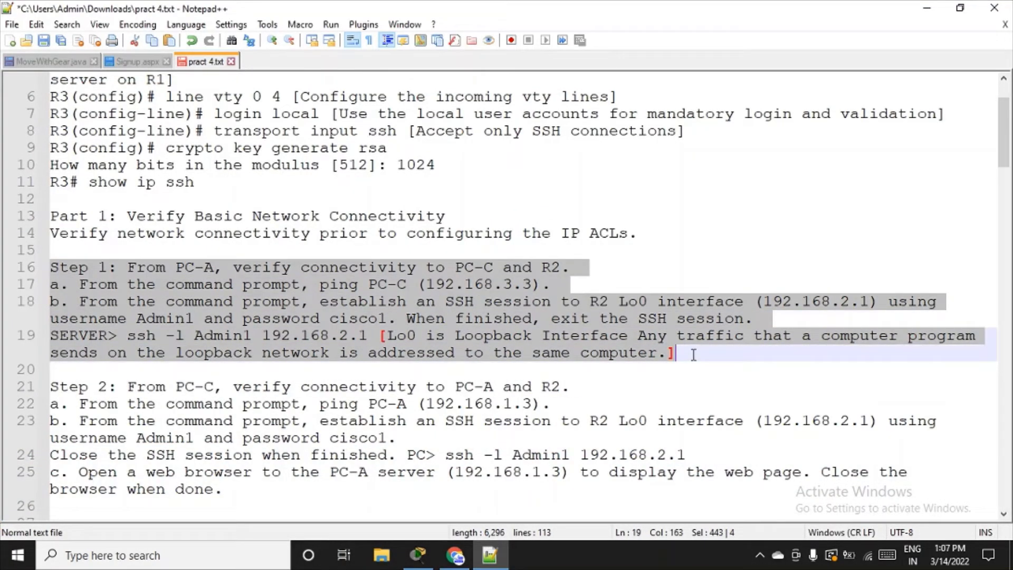
pyautogui.scroll(-3)
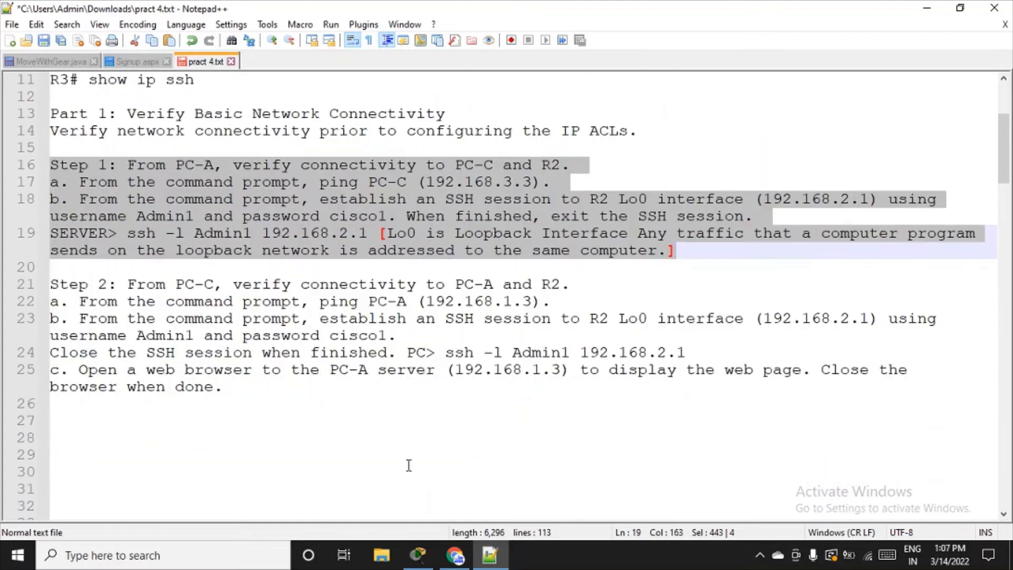
pyautogui.moveTo(53, 284)
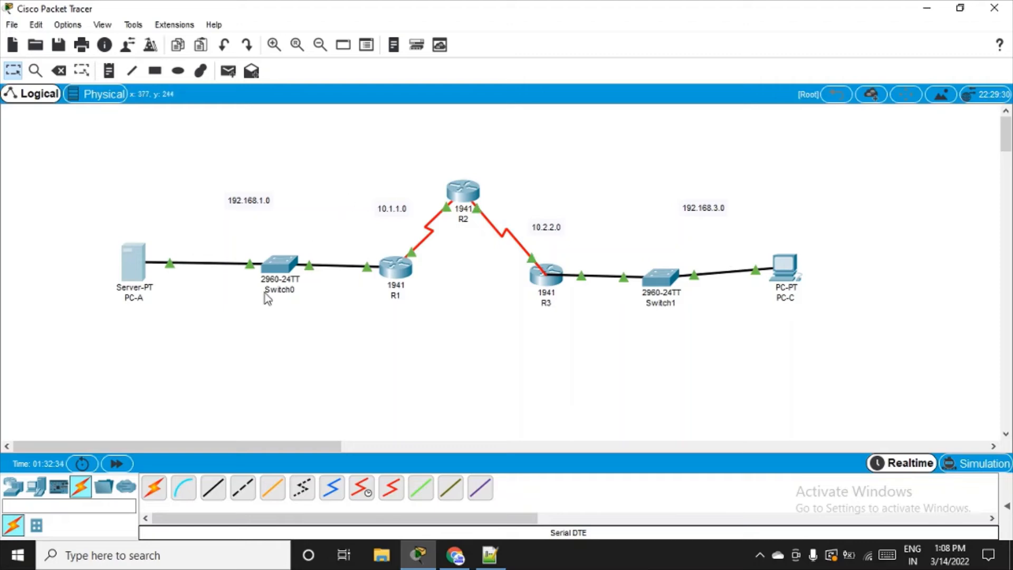
pyautogui.moveTo(132, 266)
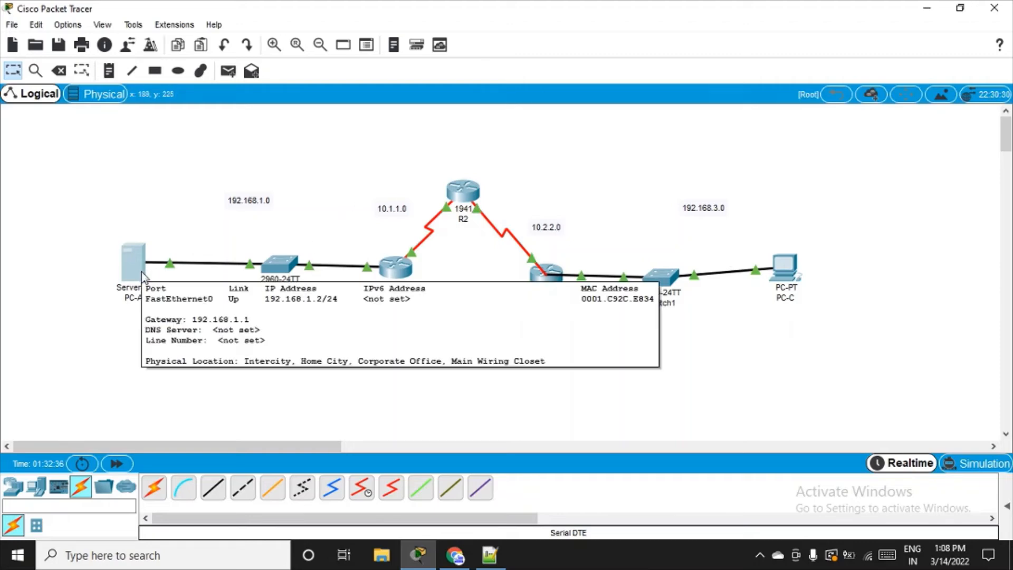
pyautogui.moveTo(860, 292)
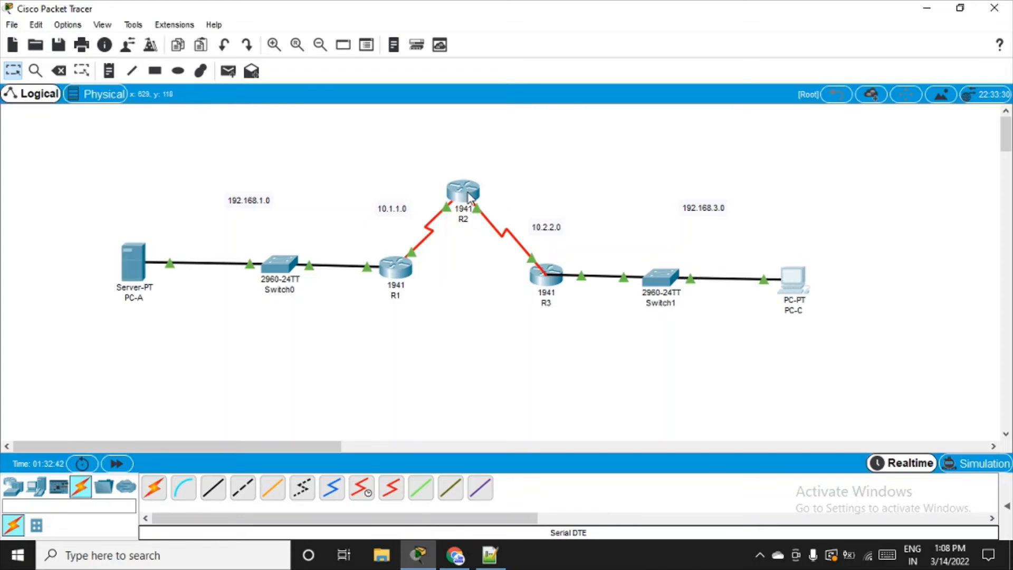
pyautogui.moveTo(182, 354)
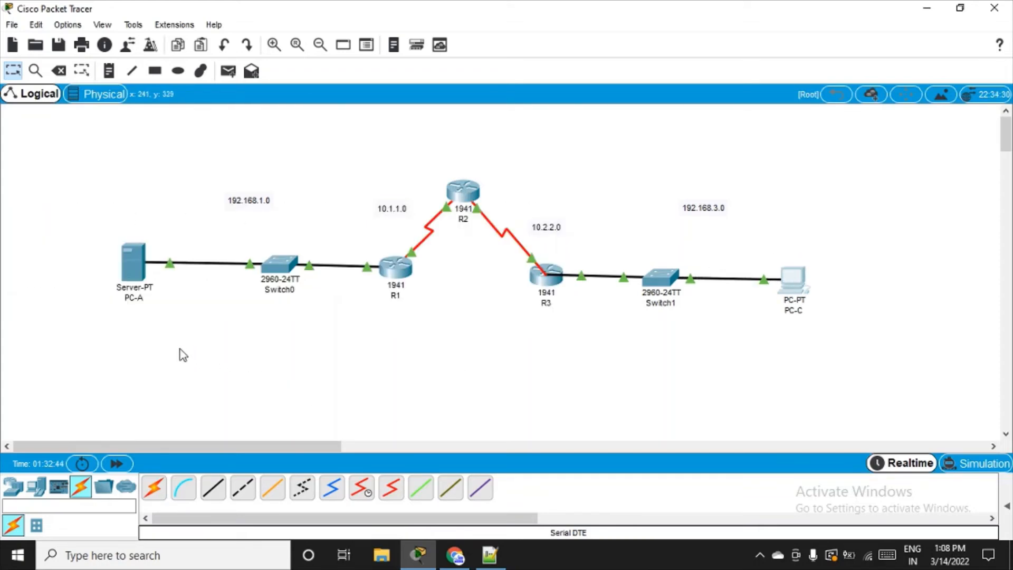
pyautogui.moveTo(207, 338)
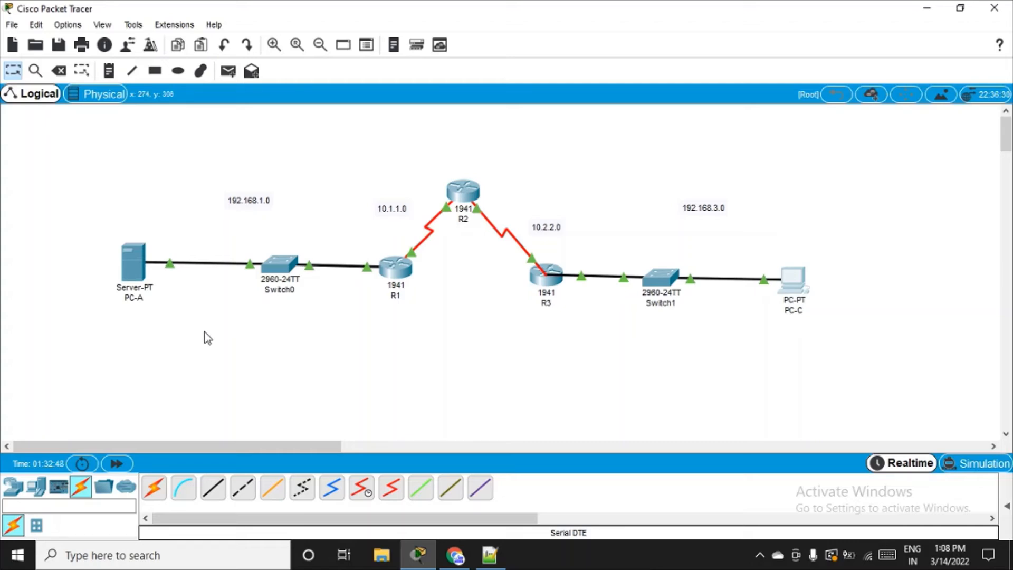
pyautogui.moveTo(672, 332)
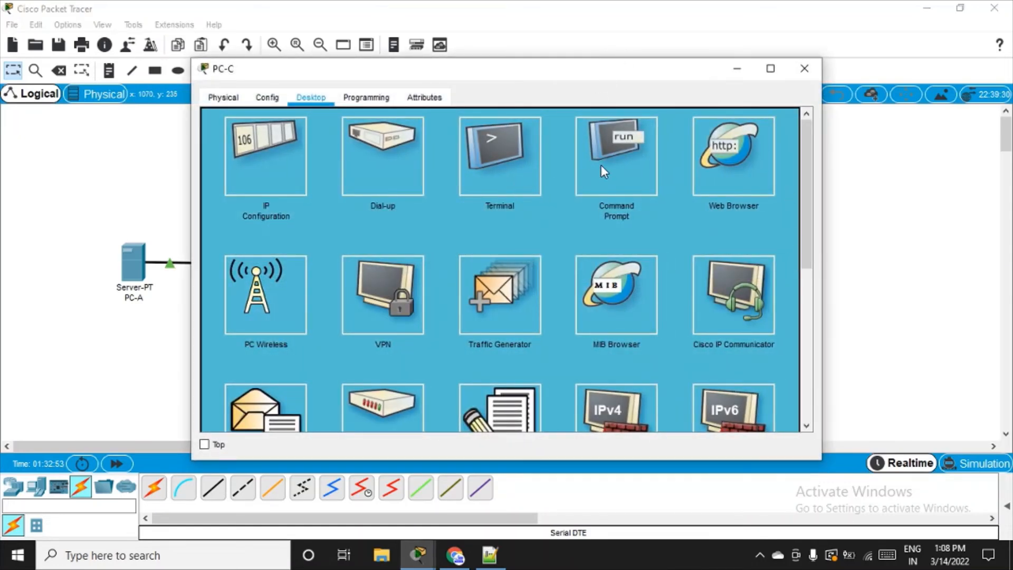
# Step: From PC-C's command prompt, log in with ssh -l Admin2 192.168.2.1 and the password to reach R2#
pyautogui.click(615, 154)
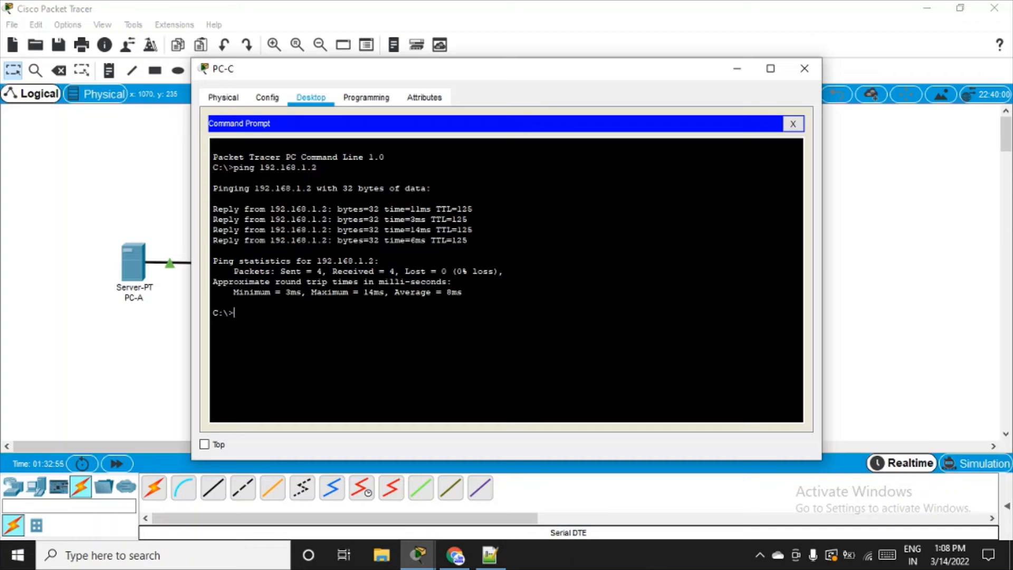
pyautogui.write('ssh')
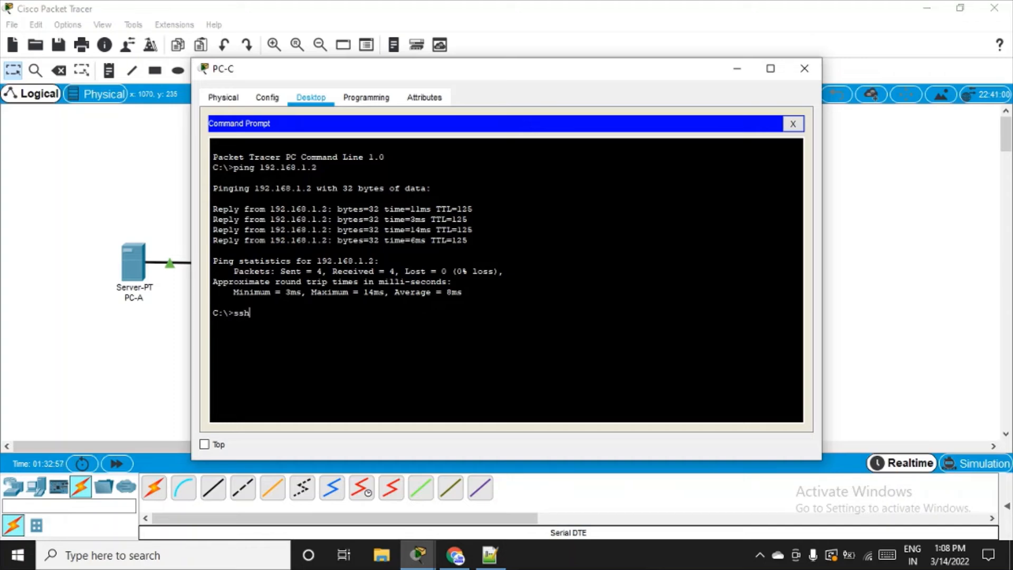
pyautogui.write('-l')
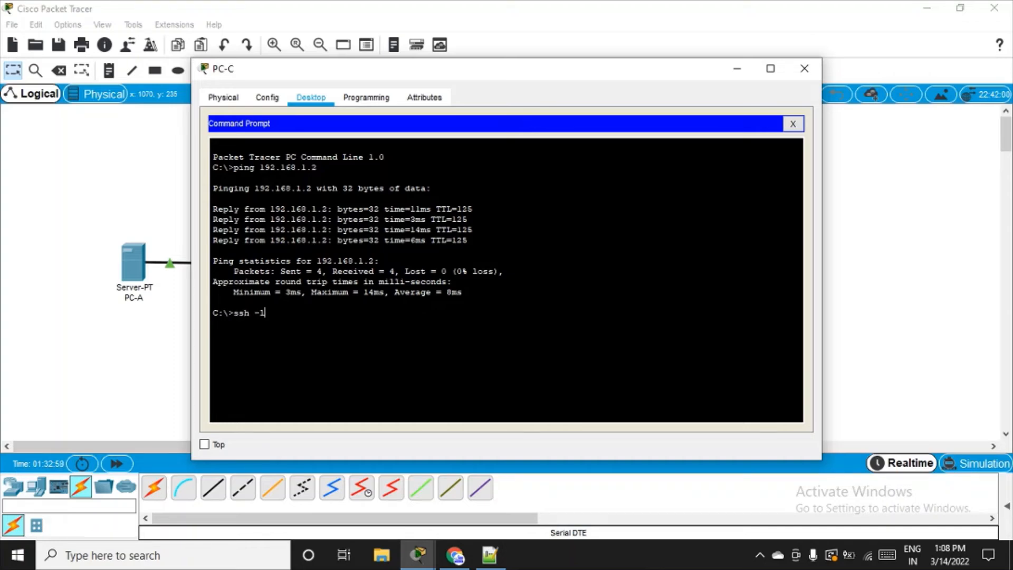
pyautogui.write('Admin')
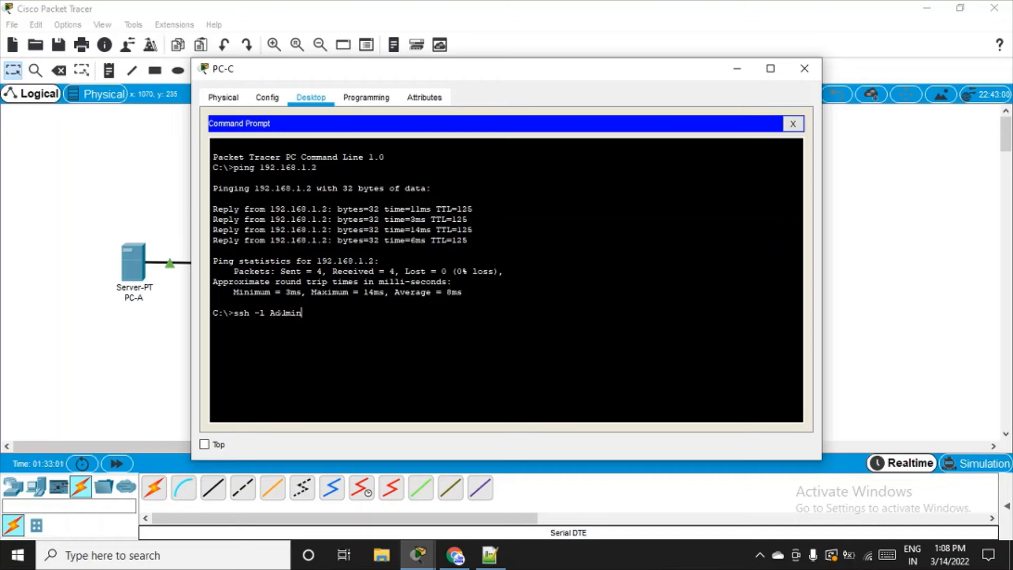
pyautogui.write('2')
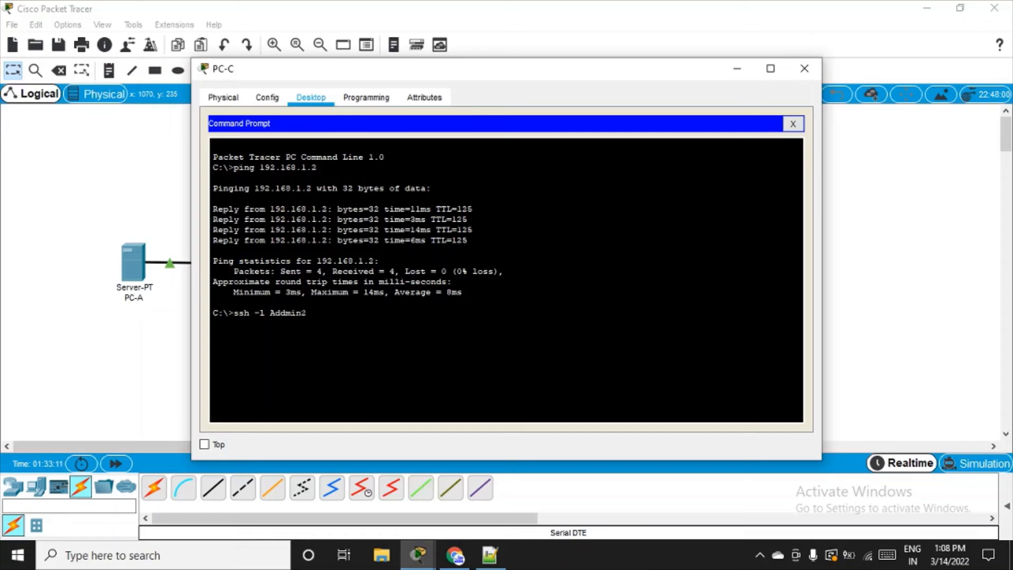
pyautogui.press('Backspace')
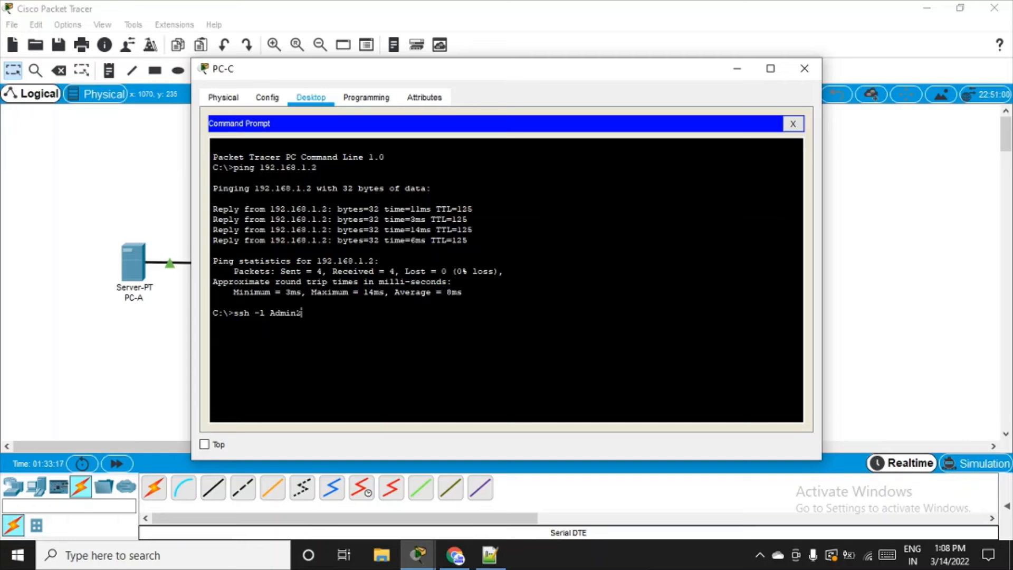
pyautogui.write('192.168.2')
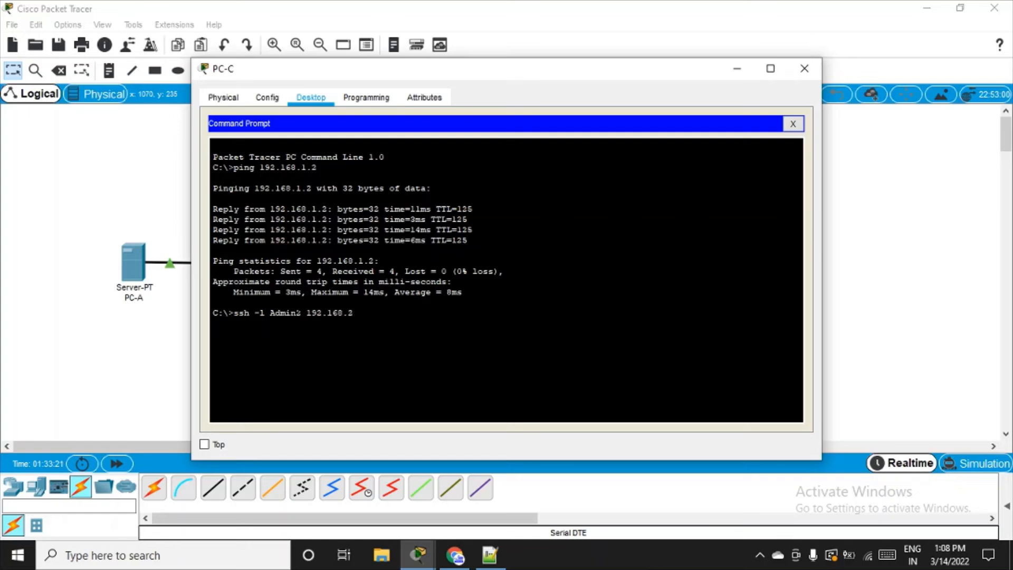
pyautogui.press('Enter')
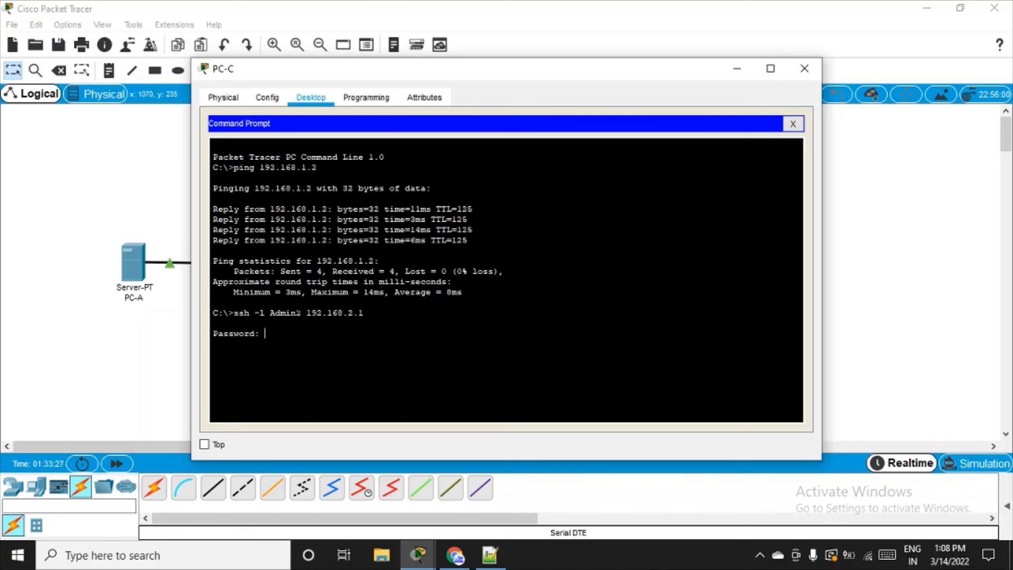
pyautogui.press('Enter')
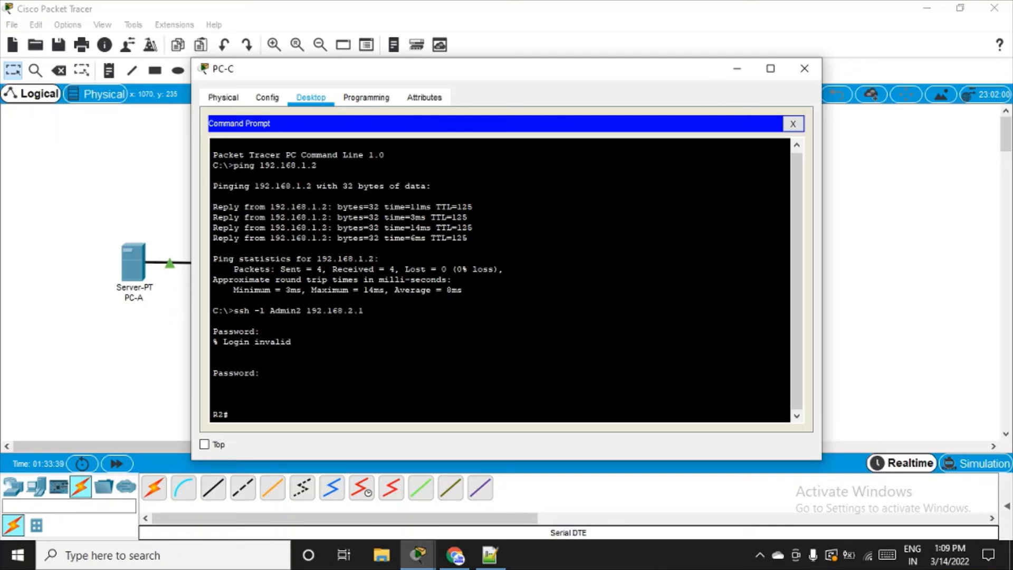
# Step: Enter R2's configuration mode with conf t from the PC-C SSH session
pyautogui.write('con')
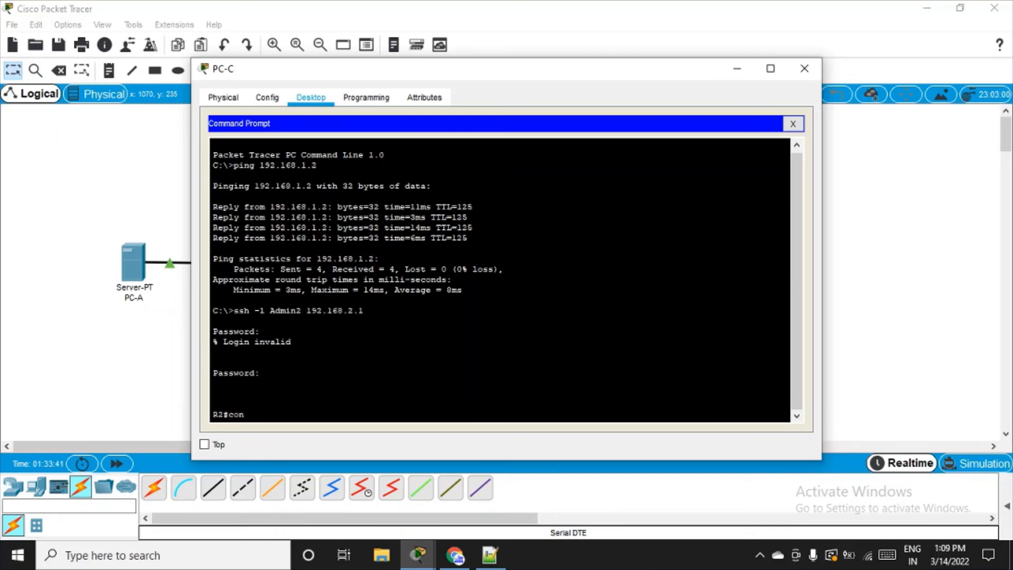
pyautogui.write('conf t')
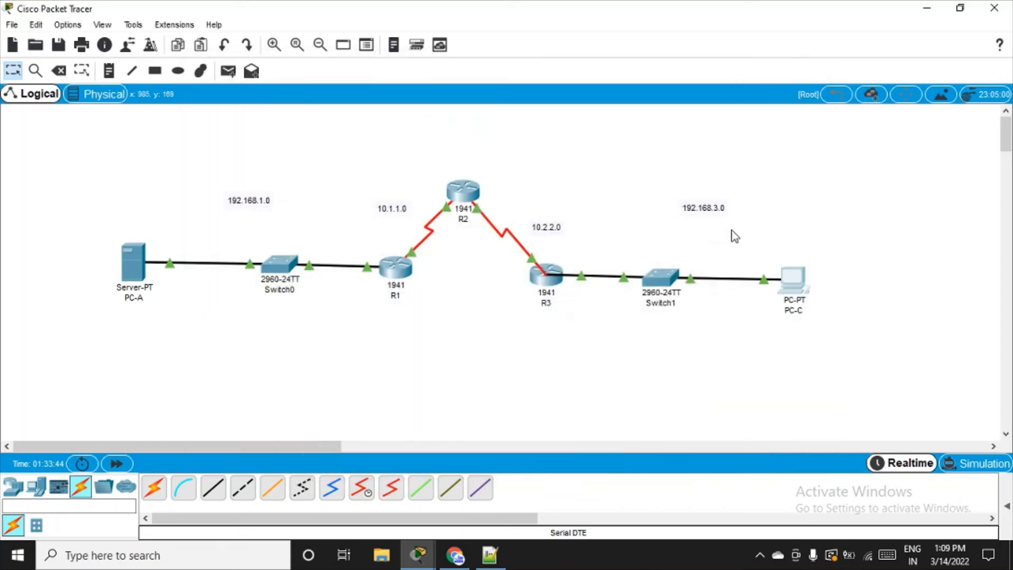
pyautogui.moveTo(125, 275)
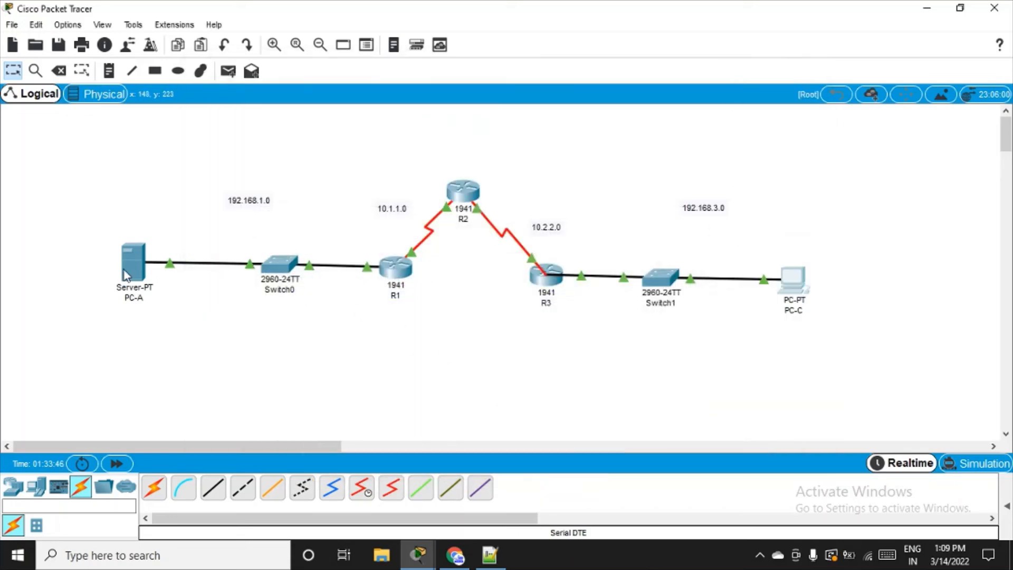
pyautogui.moveTo(434, 220)
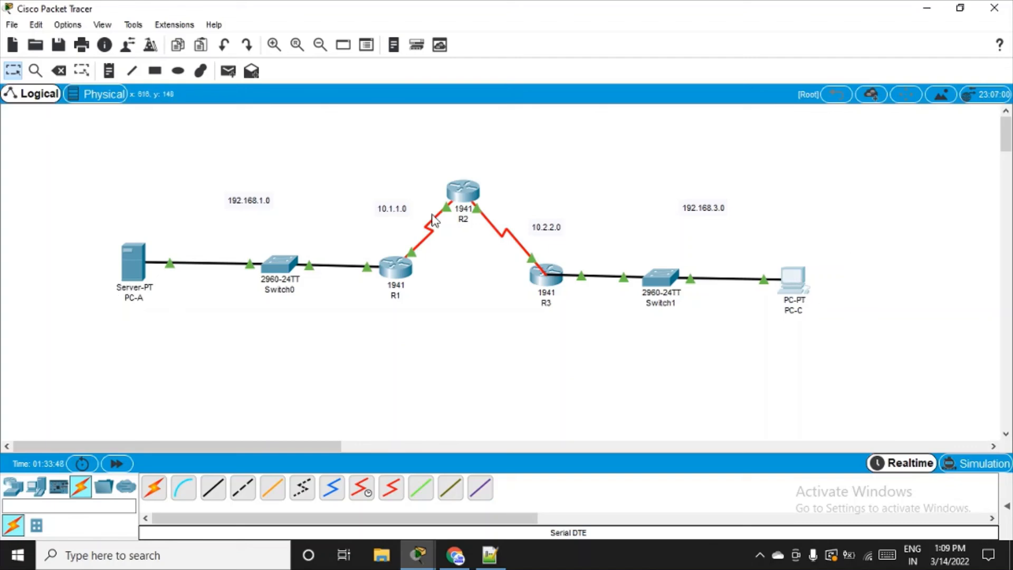
pyautogui.moveTo(131, 282)
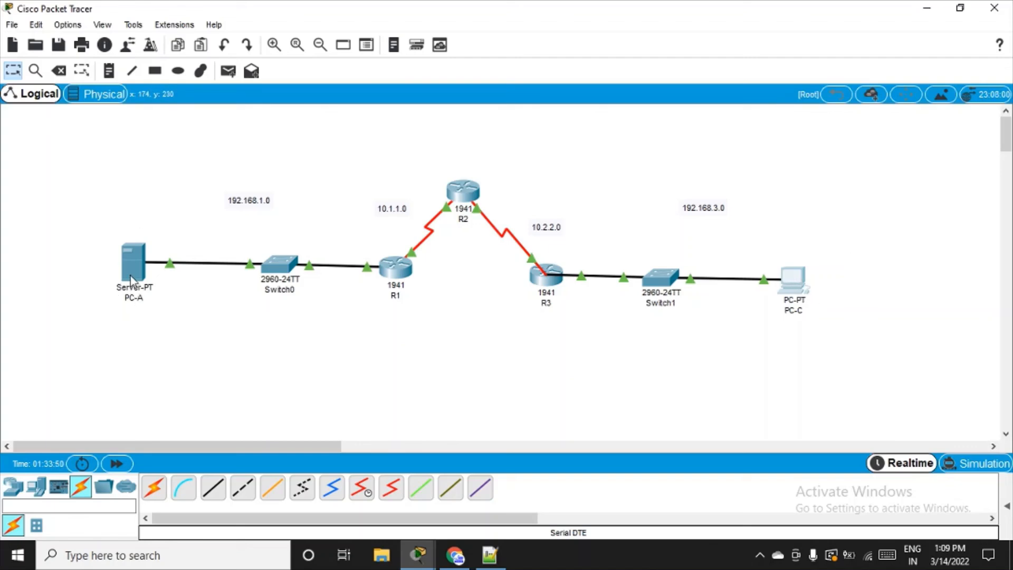
pyautogui.moveTo(456, 198)
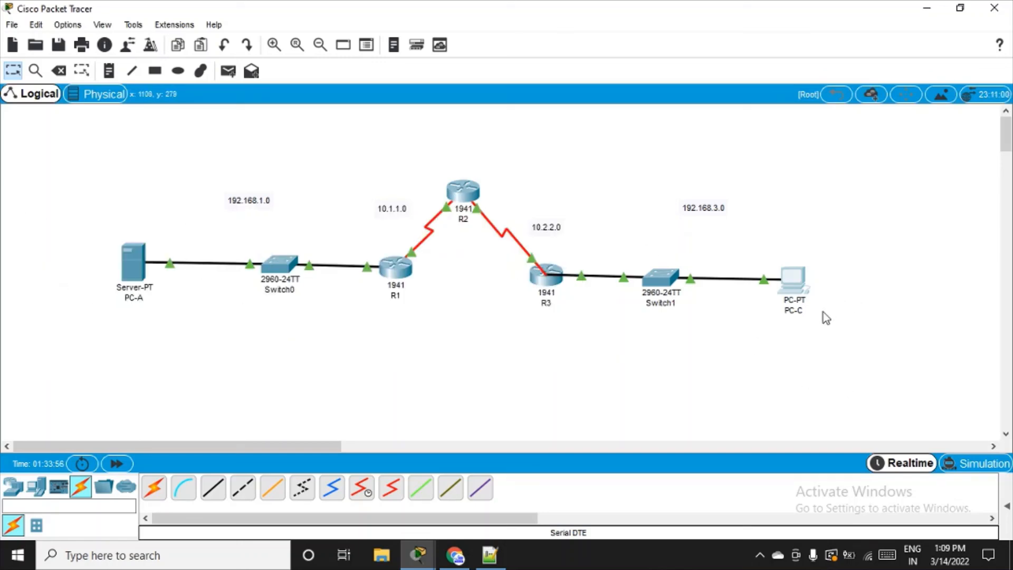
pyautogui.moveTo(475, 184)
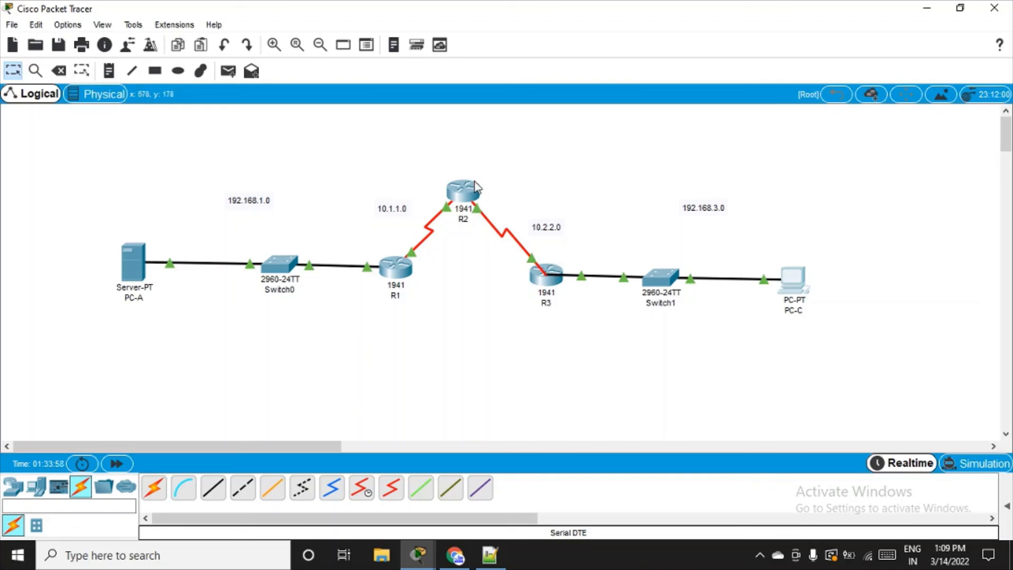
pyautogui.moveTo(526, 281)
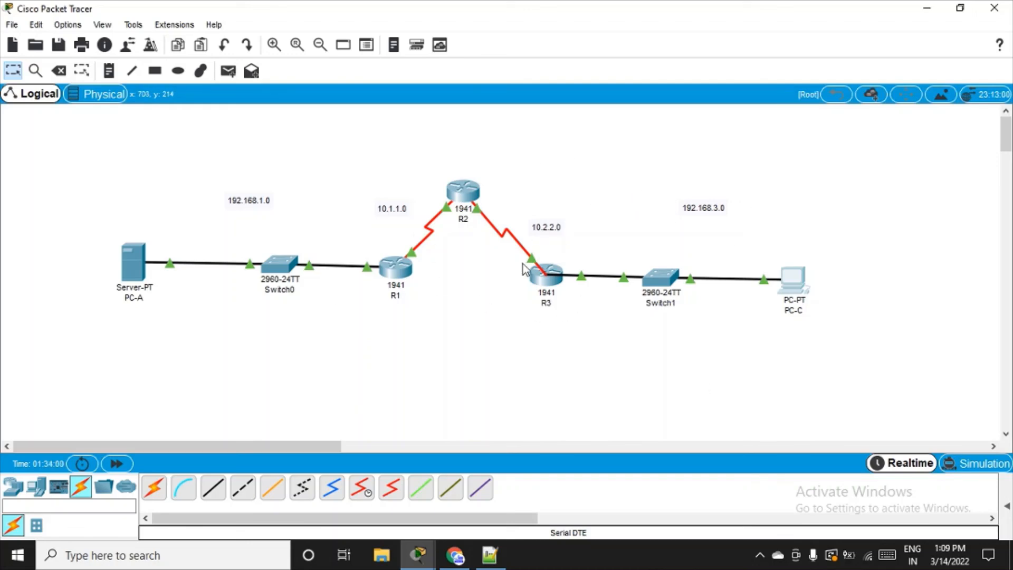